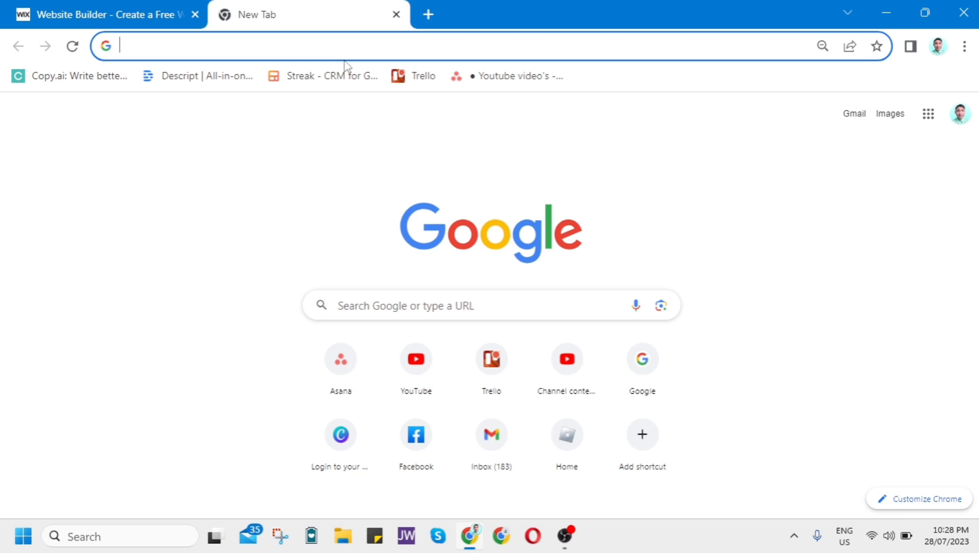
{"action": "mouse_move", "coordinate": [296, 209]}
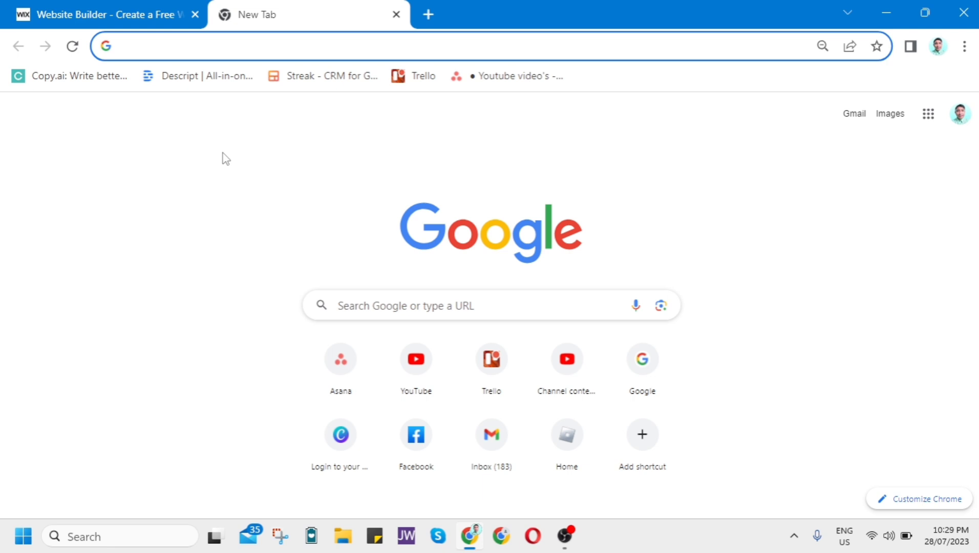
Switch to the wix.com homepage and choose Get Started to begin a free website.
{"action": "left_click", "coordinate": [93, 14]}
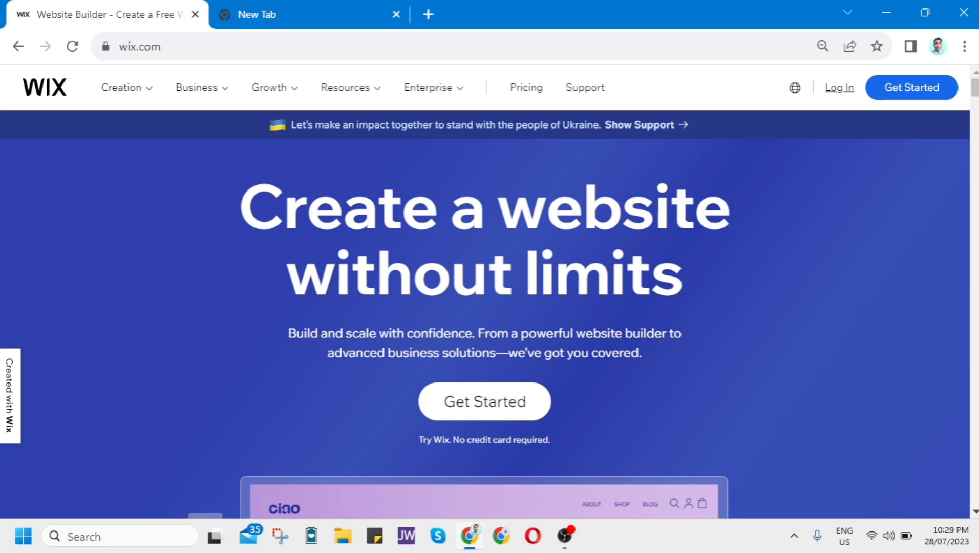
{"action": "scroll", "scroll_direction": "down", "scroll_amount": 3}
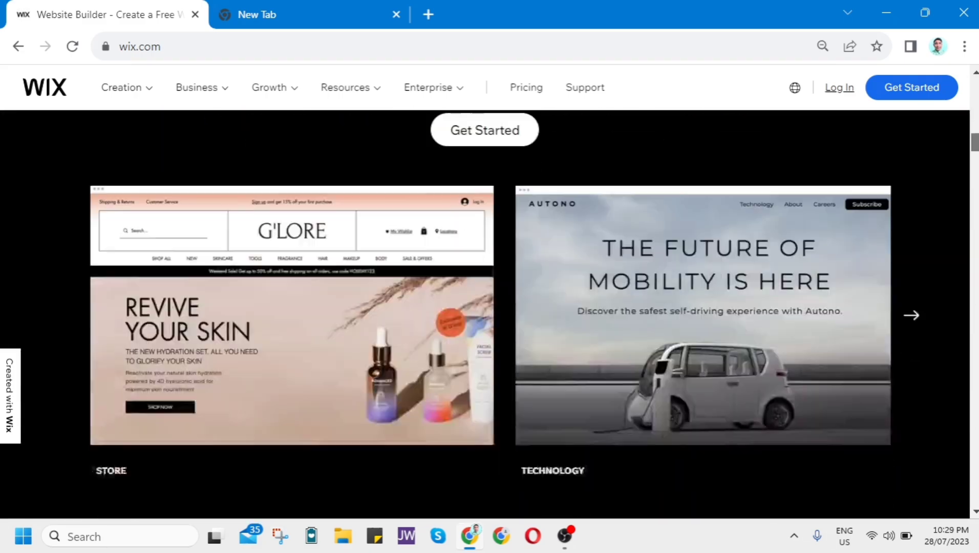
{"action": "scroll", "scroll_direction": "up", "scroll_amount": 3}
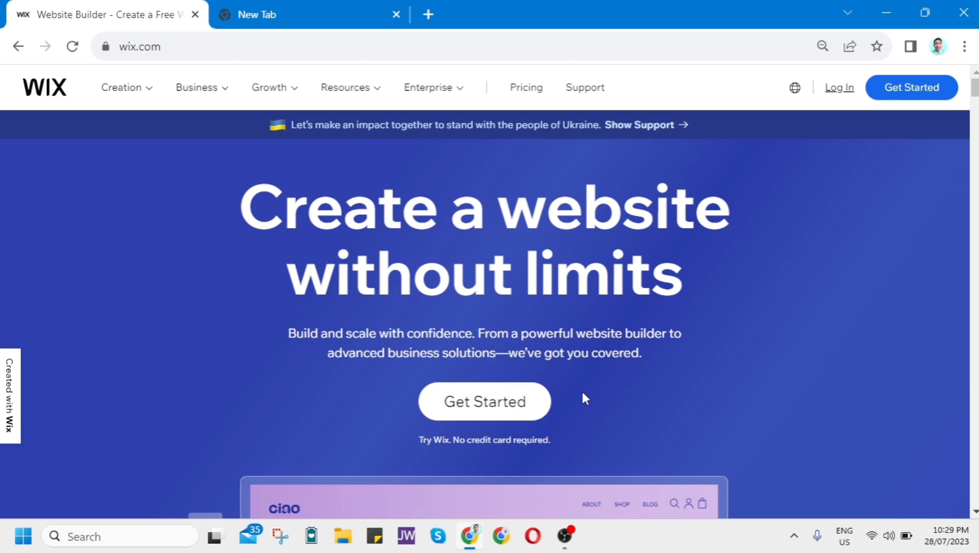
{"action": "left_click", "coordinate": [485, 401]}
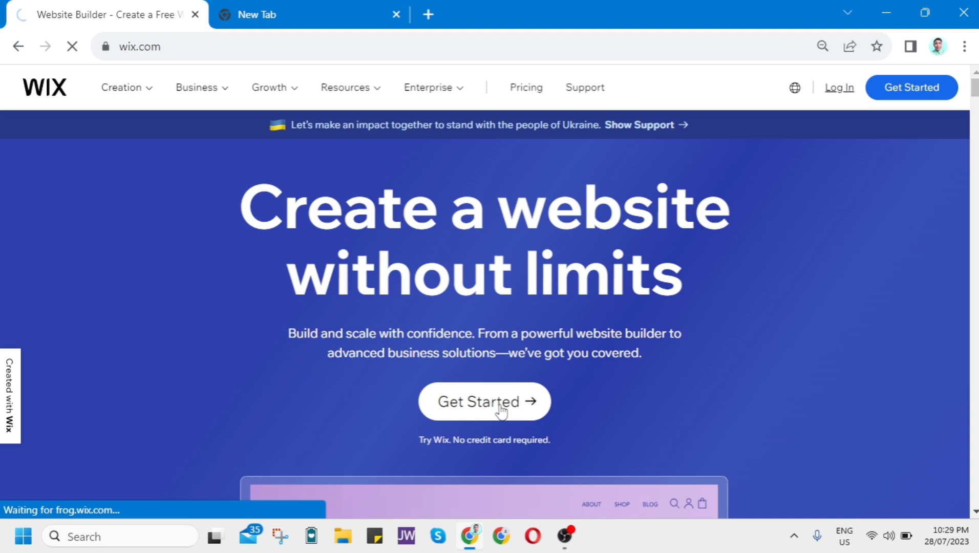
Continue from Get Started into the Wix account sign-up page.
{"action": "left_click", "coordinate": [484, 401]}
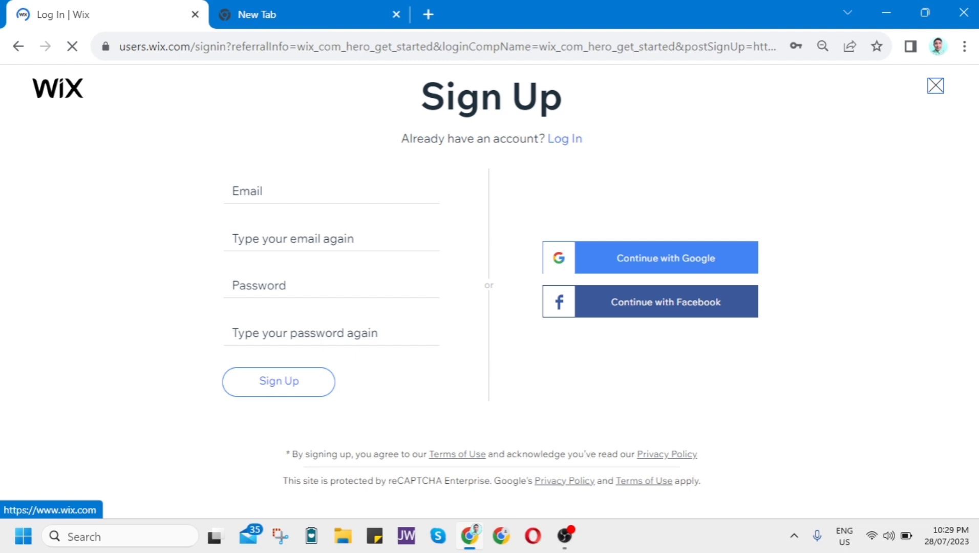
{"action": "mouse_move", "coordinate": [907, 180]}
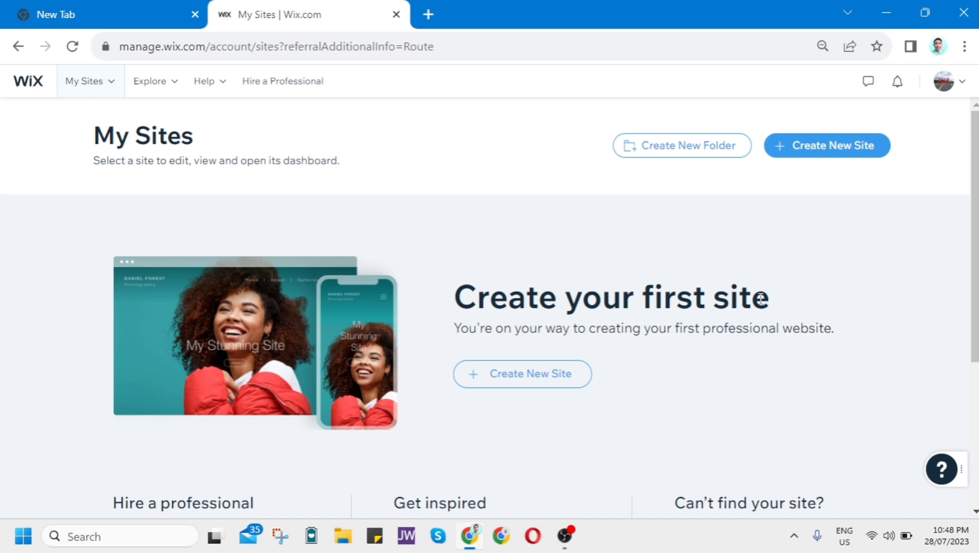
{"action": "mouse_move", "coordinate": [599, 175]}
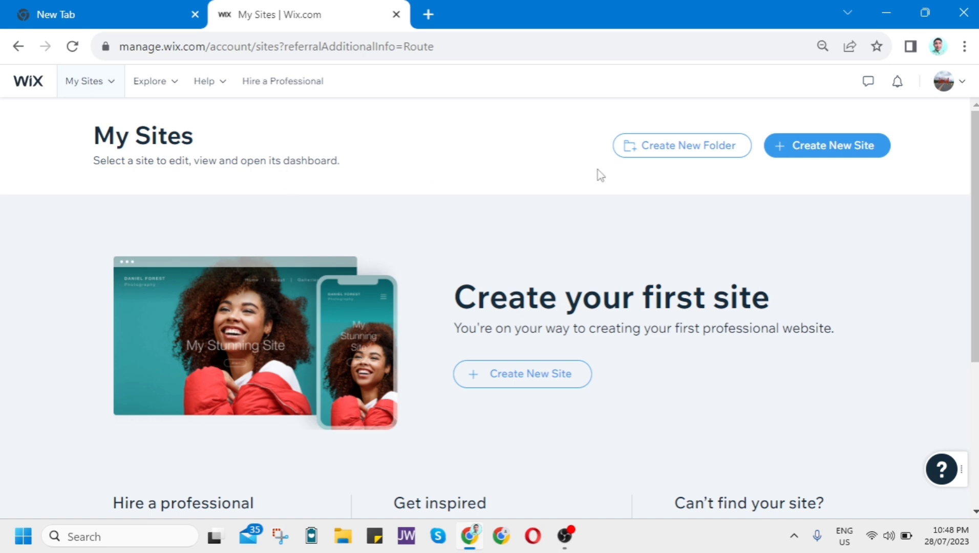
{"action": "mouse_move", "coordinate": [828, 145]}
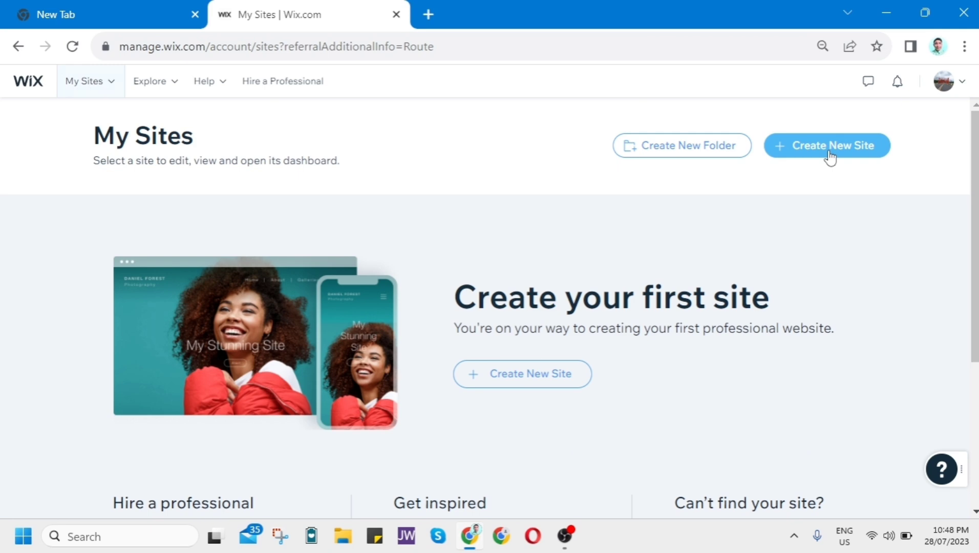
Begin a brand-new site from the My Sites dashboard via Create New Site.
{"action": "left_click", "coordinate": [826, 145]}
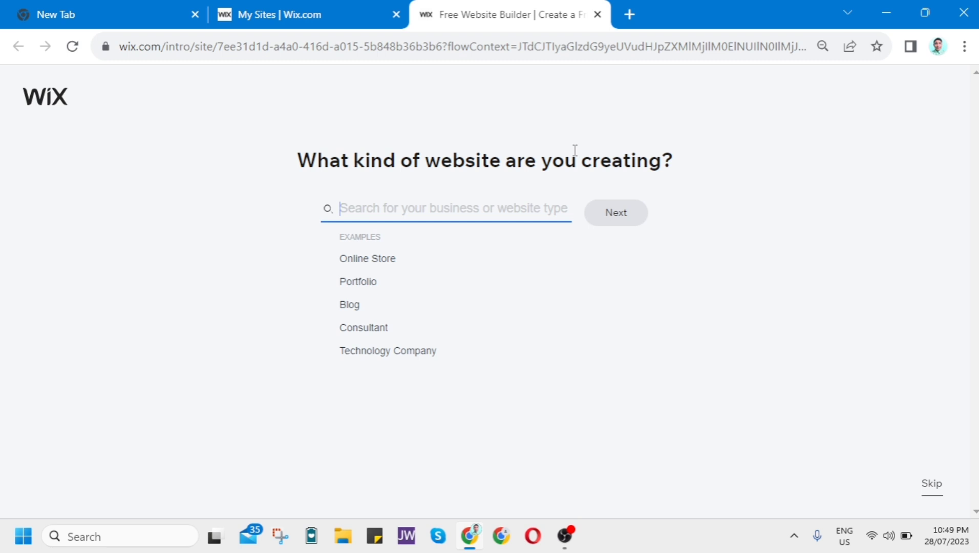
{"action": "mouse_move", "coordinate": [363, 277]}
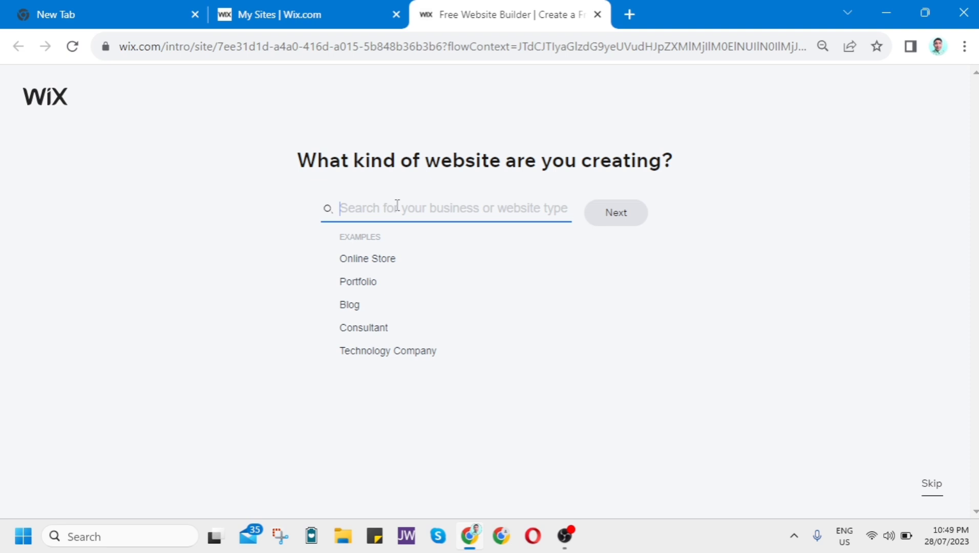
{"action": "mouse_move", "coordinate": [422, 192]}
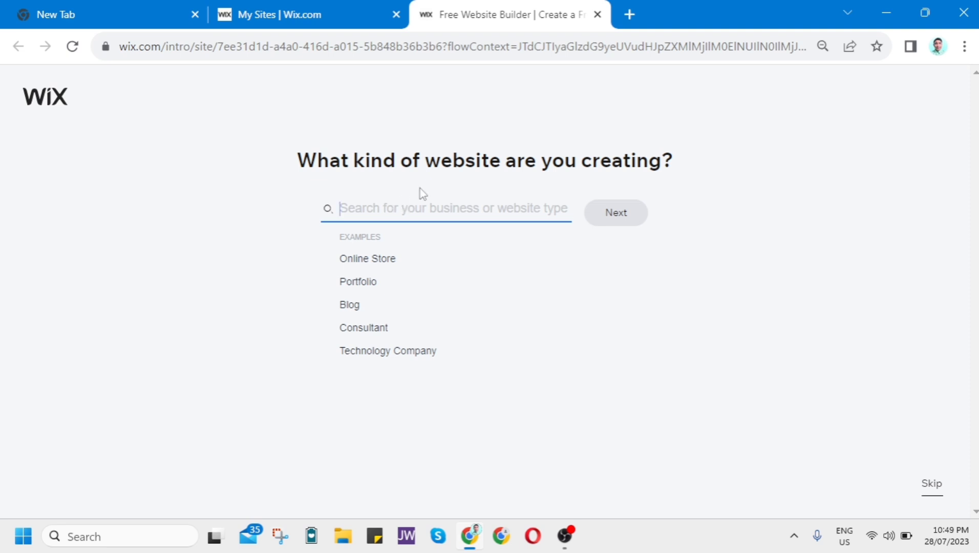
Choose Portfolio as the website type and continue with Next.
{"action": "left_click", "coordinate": [357, 281]}
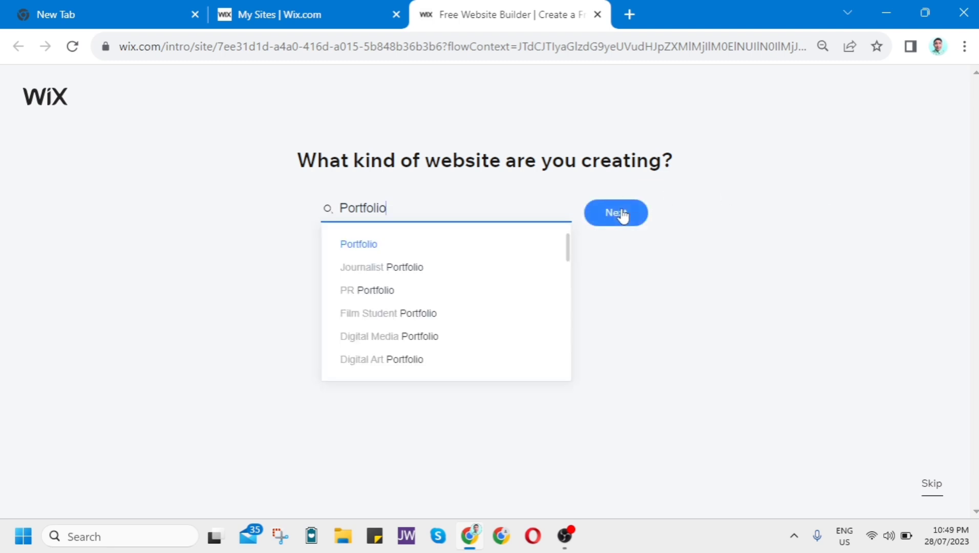
{"action": "left_click", "coordinate": [616, 212]}
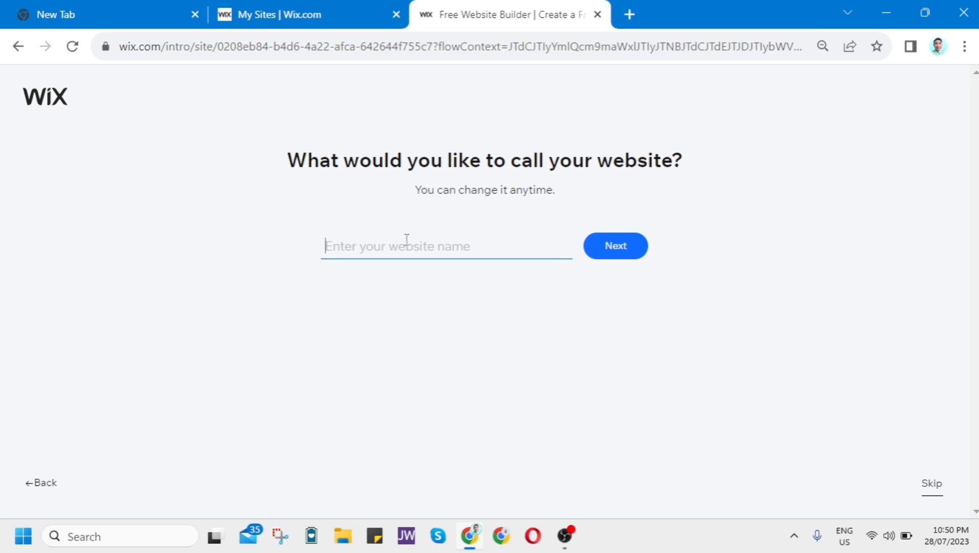
Name the new website 'My Portfolio' and continue.
{"action": "type", "text": "My Portfolio"}
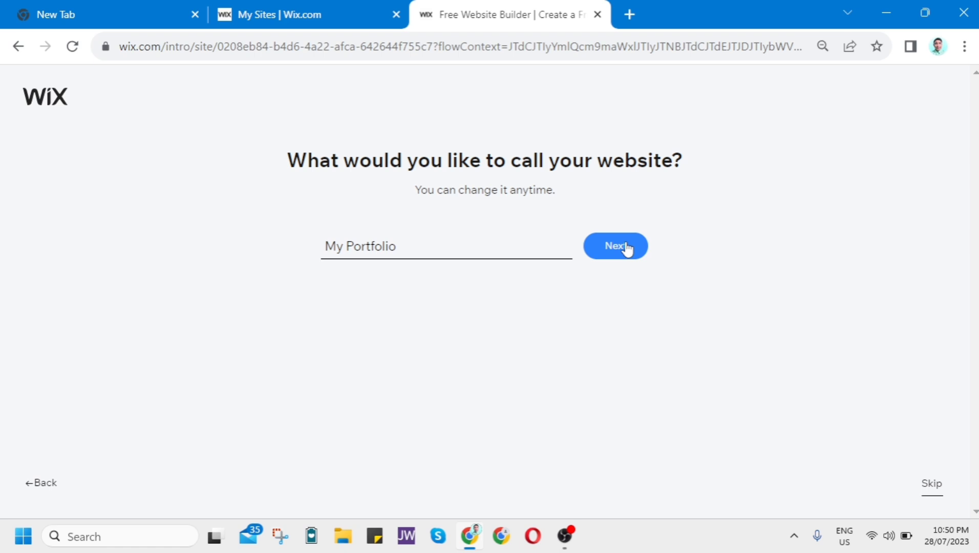
{"action": "left_click", "coordinate": [615, 245]}
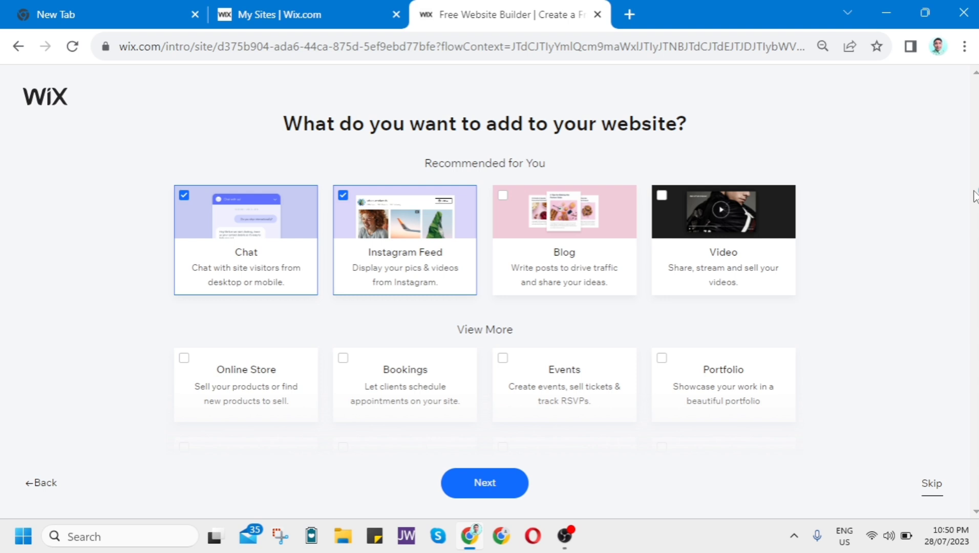
{"action": "mouse_move", "coordinate": [956, 207]}
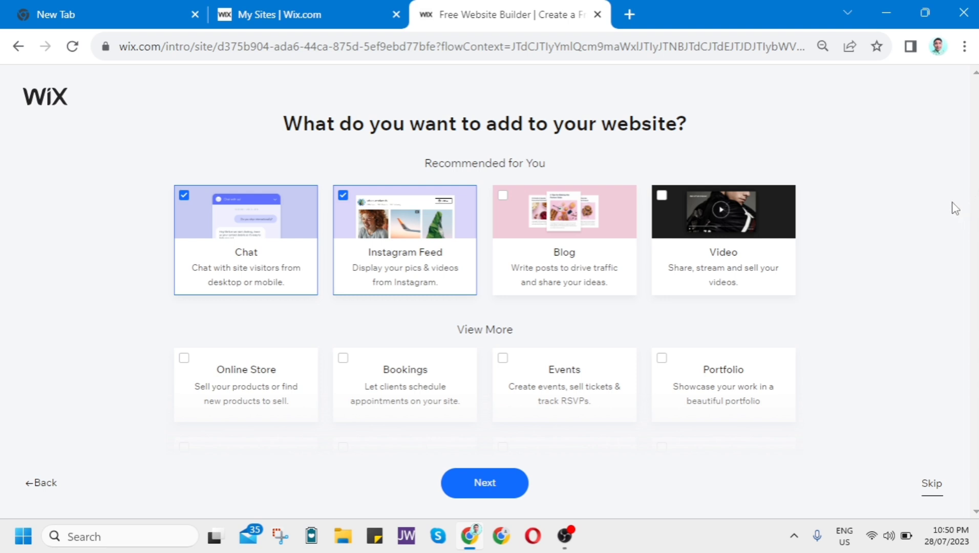
{"action": "mouse_move", "coordinate": [440, 209]}
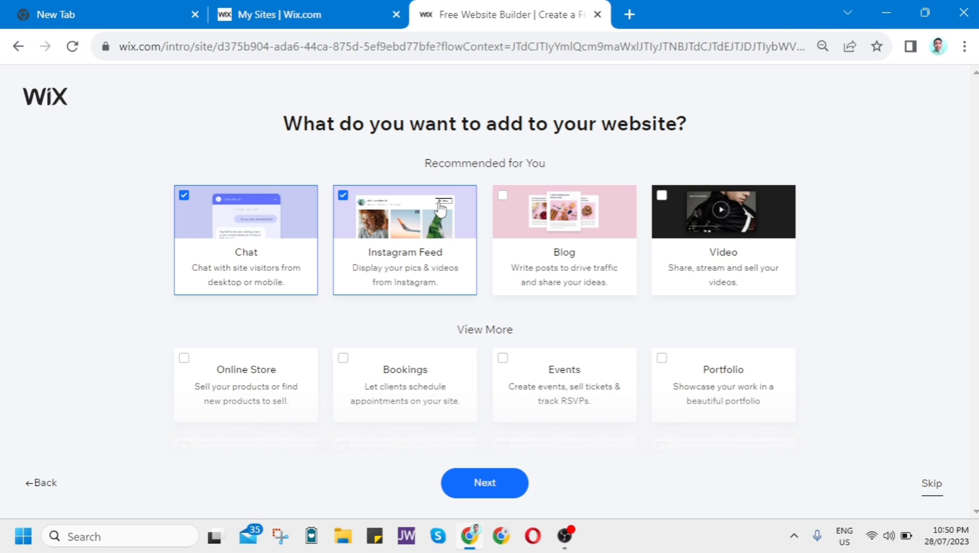
{"action": "mouse_move", "coordinate": [708, 357]}
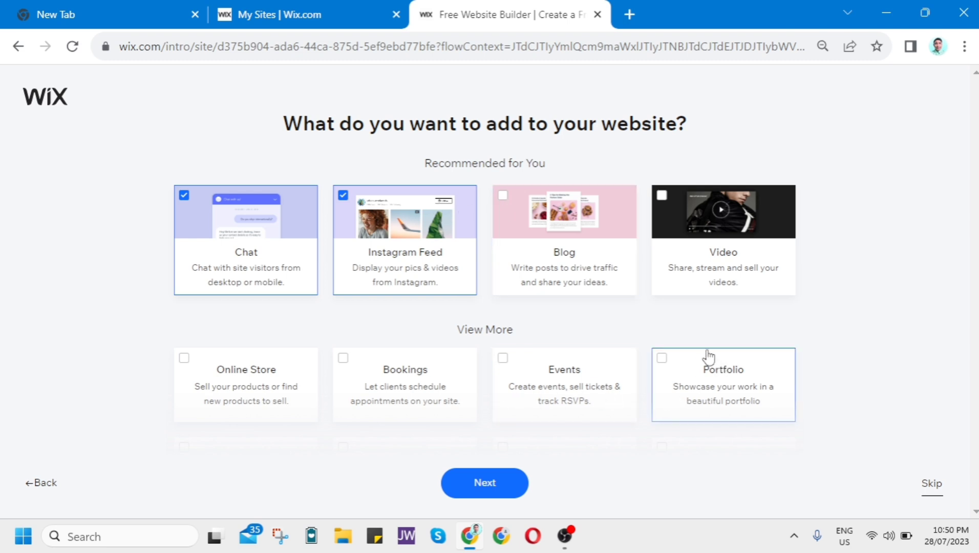
Tick the Portfolio feature alongside Chat and Instagram Feed and continue.
{"action": "left_click", "coordinate": [661, 357]}
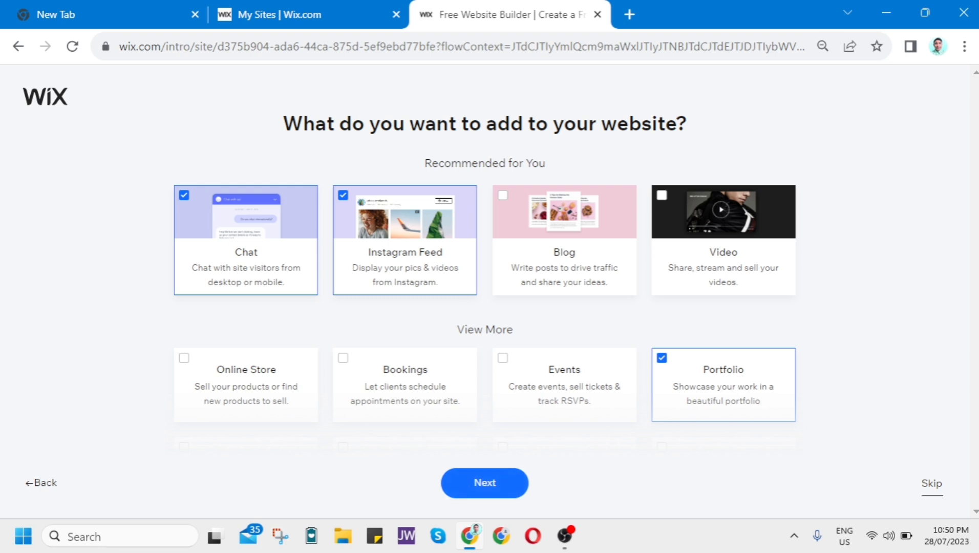
{"action": "left_click", "coordinate": [484, 483]}
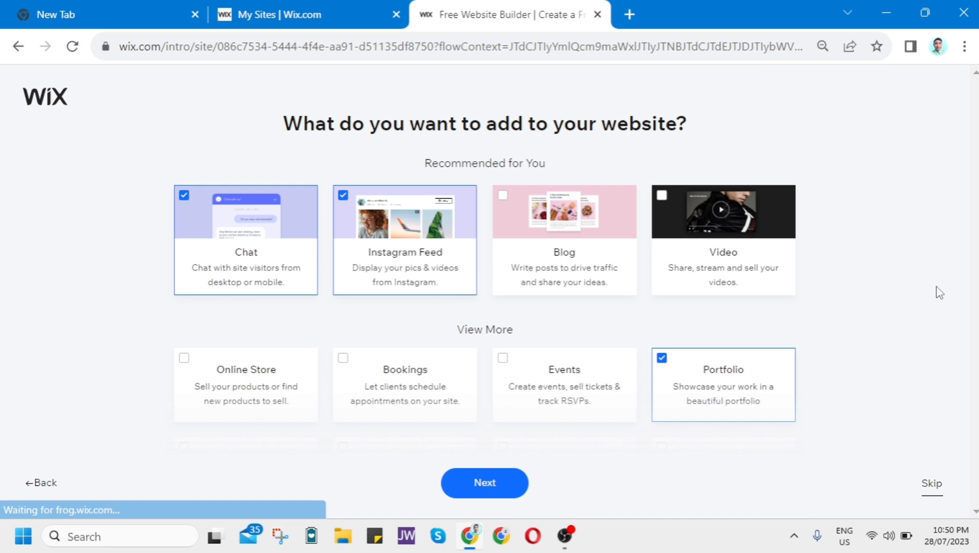
Choose 'Begin with a template' instead of a custom-built site.
{"action": "left_click", "coordinate": [485, 483]}
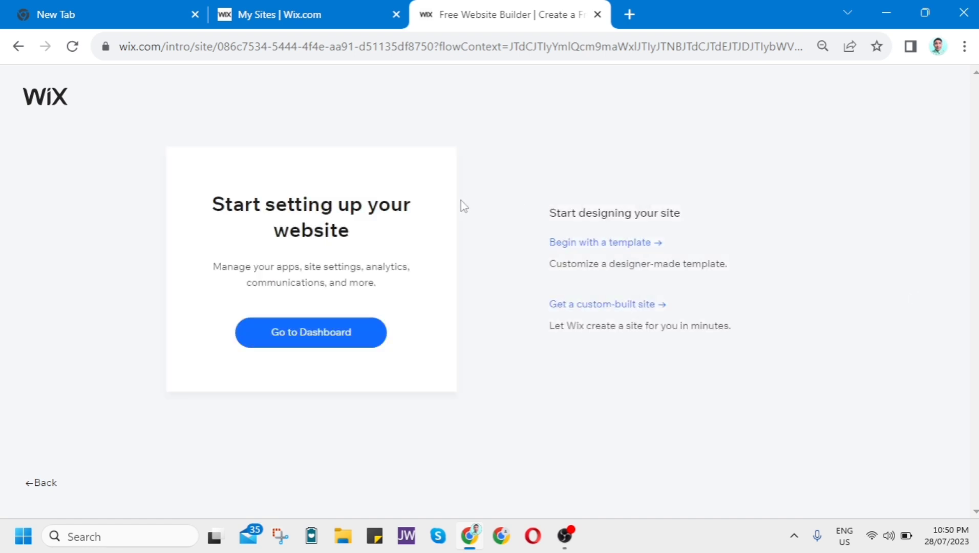
{"action": "mouse_move", "coordinate": [447, 217]}
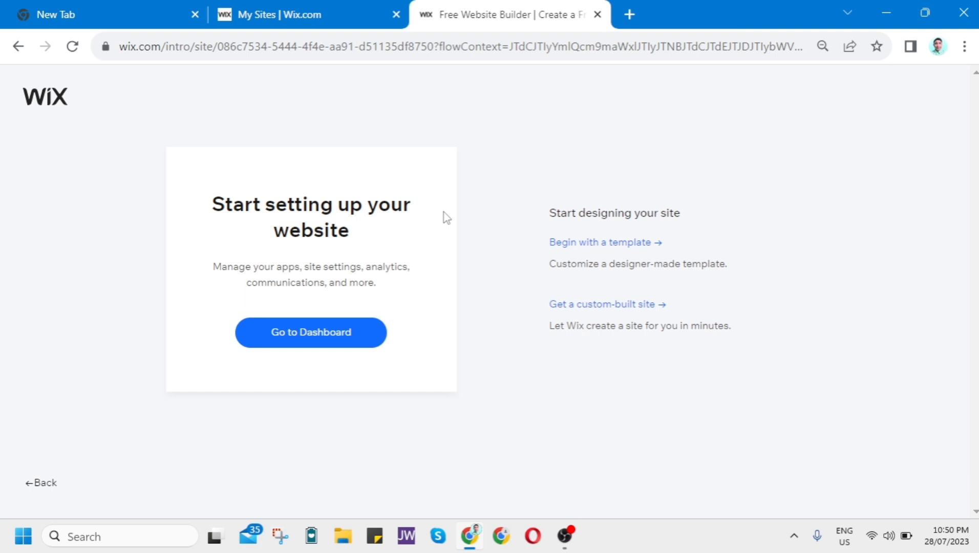
{"action": "mouse_move", "coordinate": [623, 260]}
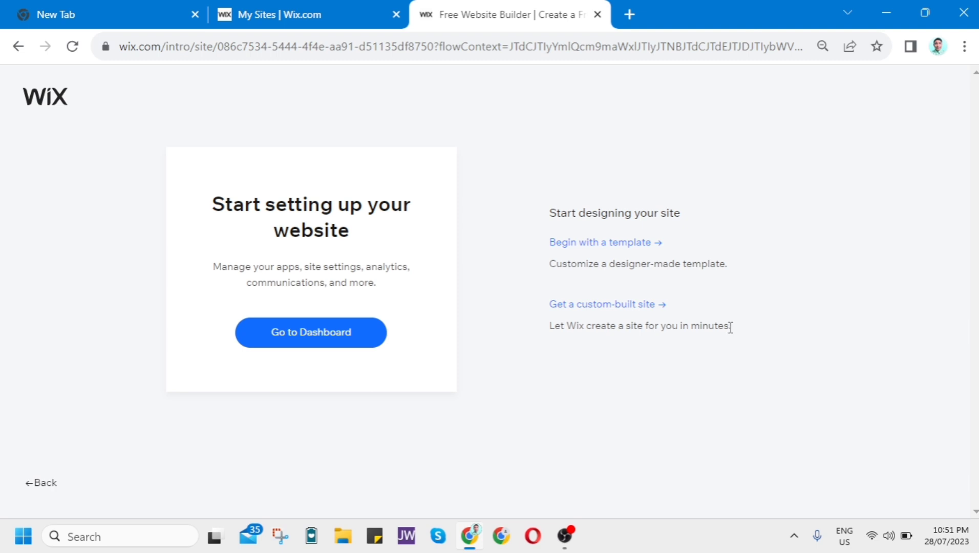
{"action": "mouse_move", "coordinate": [616, 250]}
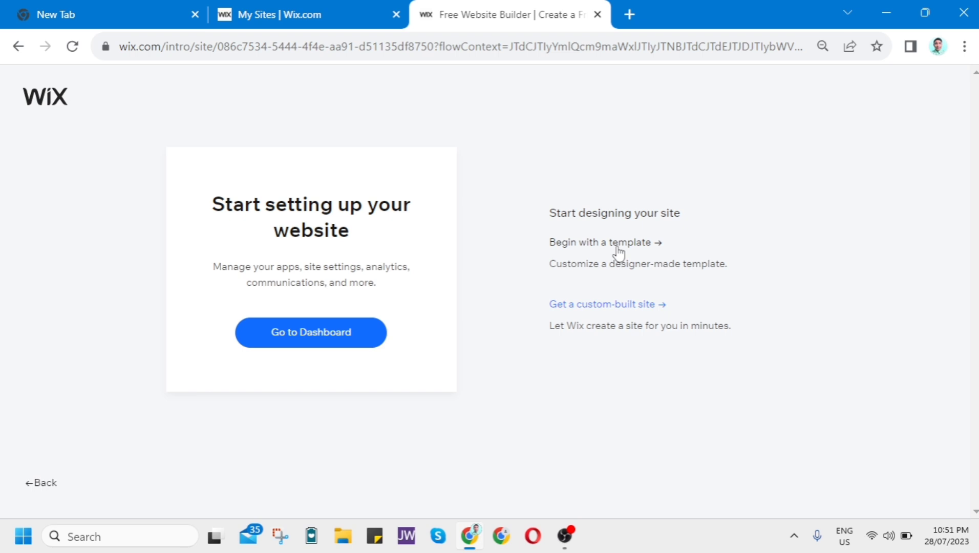
{"action": "left_click", "coordinate": [604, 241]}
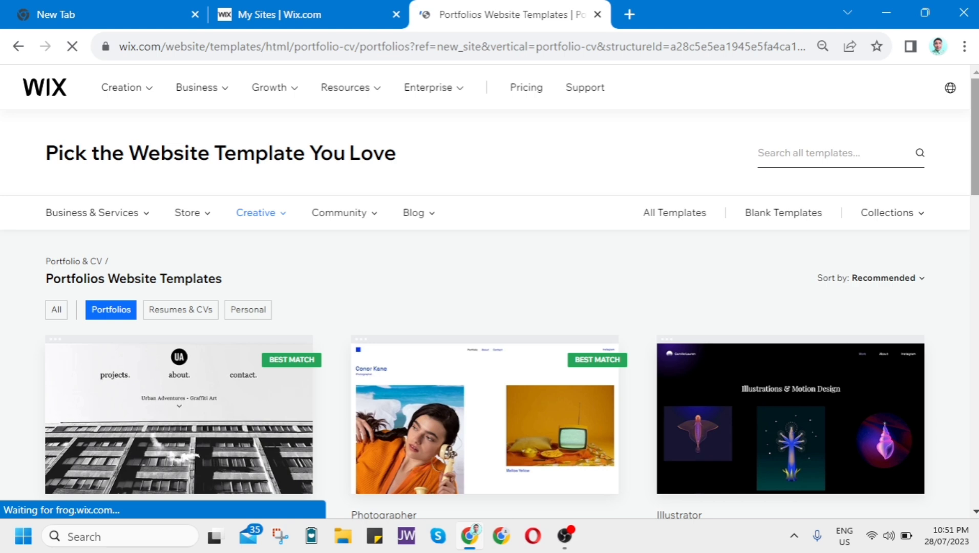
Browse to page 2 of the portfolio templates and edit the Sasha Blake Graphic Designer template.
{"action": "scroll", "scroll_direction": "down", "scroll_amount": 3}
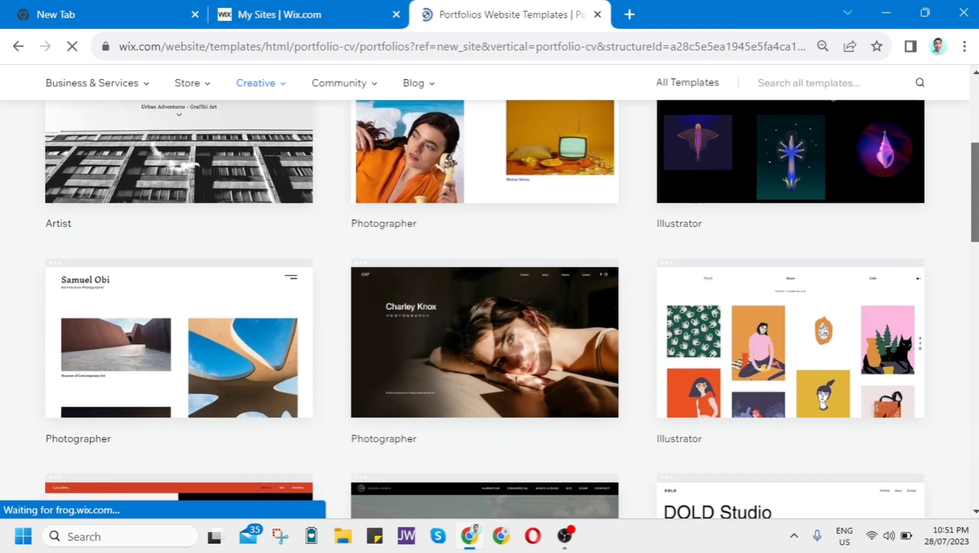
{"action": "scroll", "scroll_direction": "down", "scroll_amount": 3}
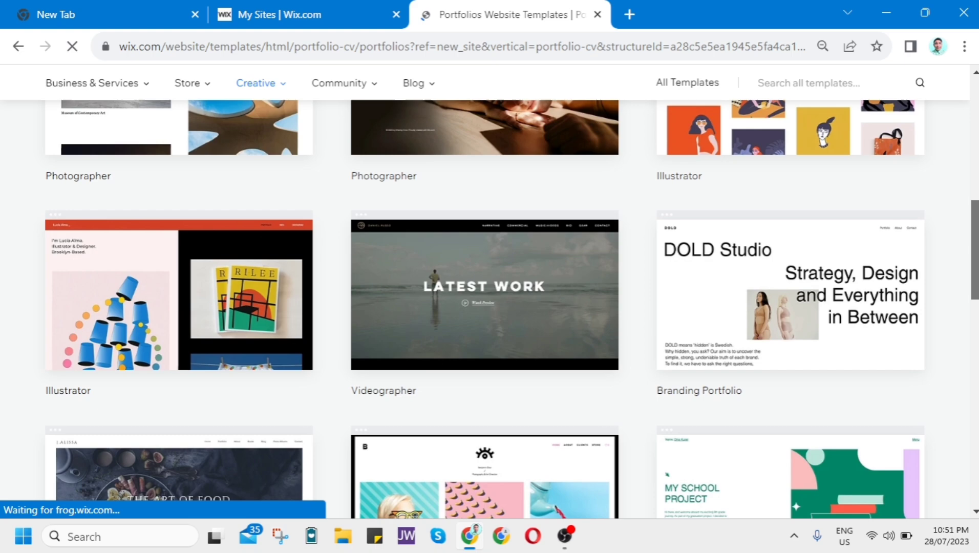
{"action": "scroll", "scroll_direction": "down", "scroll_amount": 3}
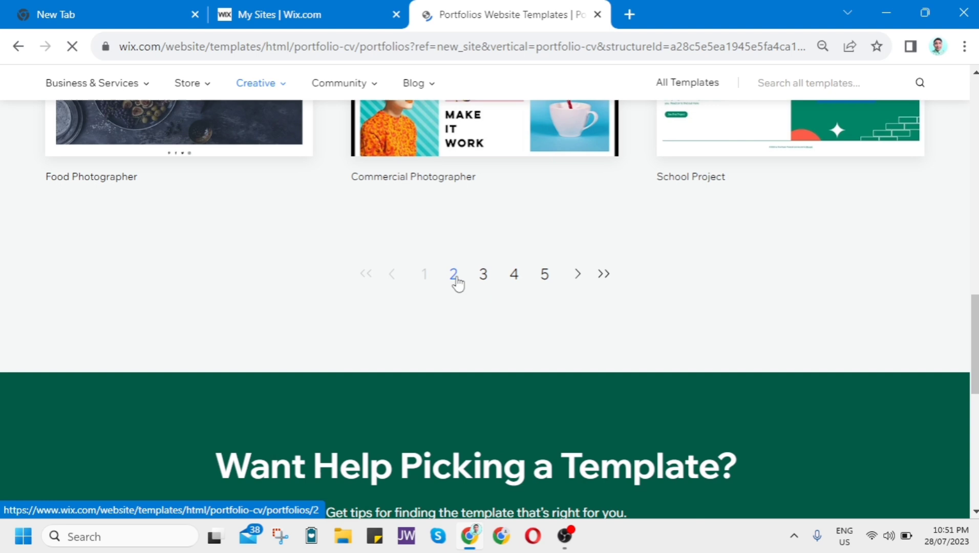
{"action": "left_click", "coordinate": [454, 275]}
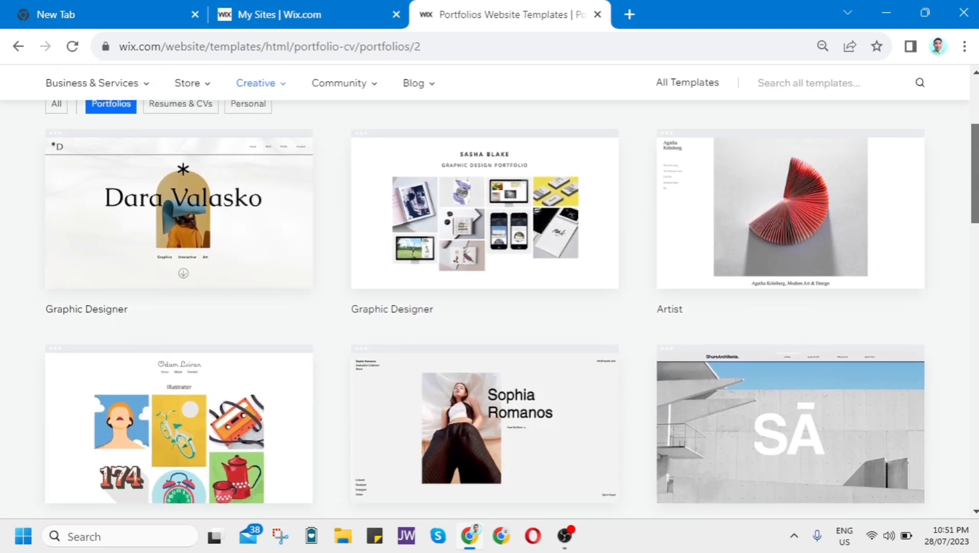
{"action": "scroll", "scroll_direction": "down", "scroll_amount": 3}
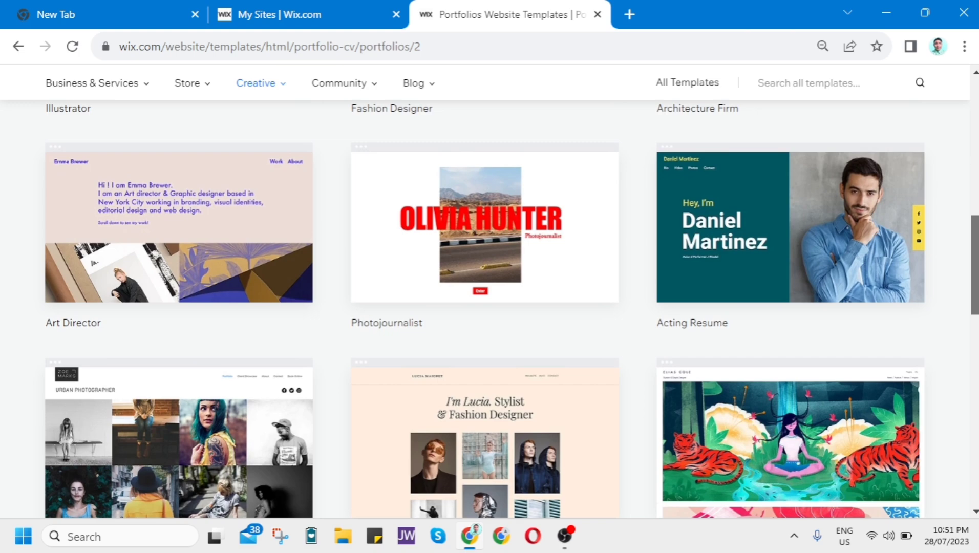
{"action": "scroll", "scroll_direction": "down", "scroll_amount": 3}
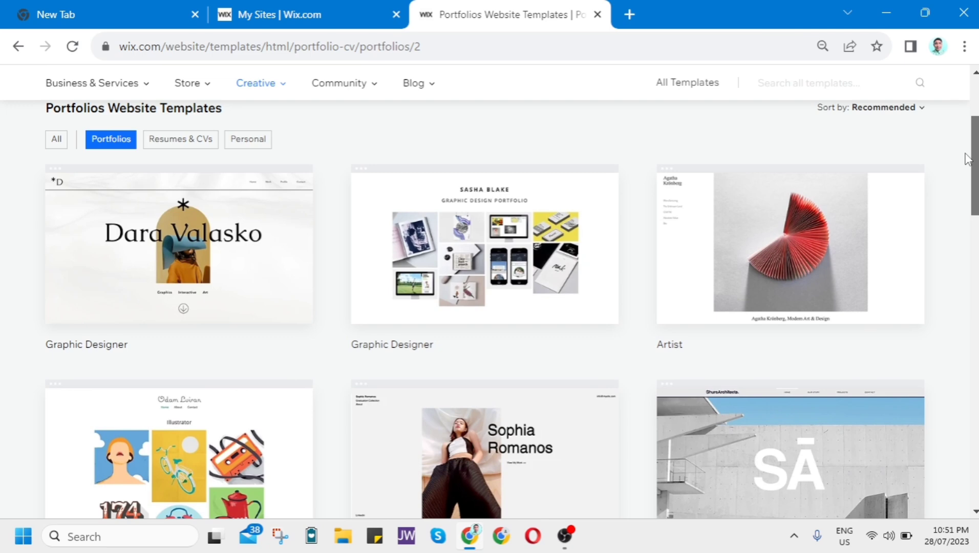
{"action": "mouse_move", "coordinate": [412, 360]}
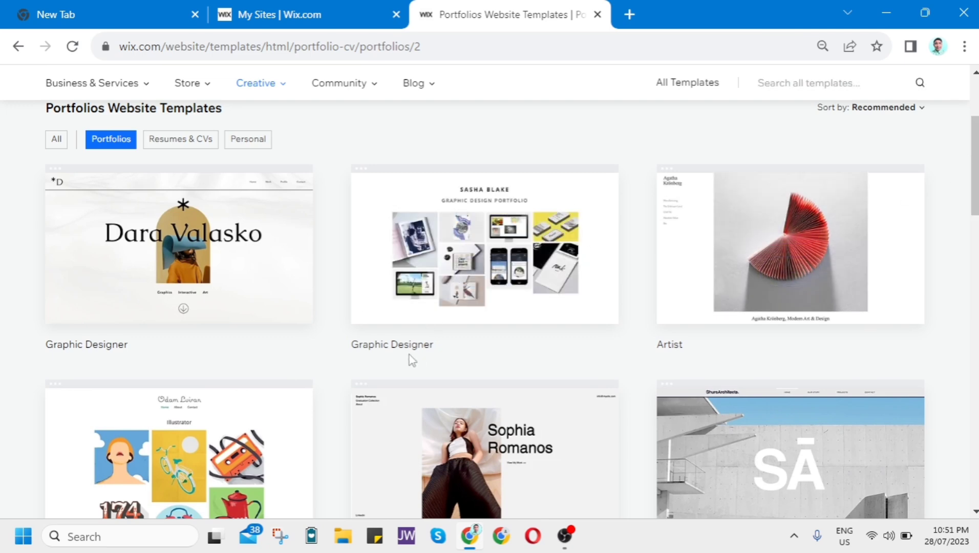
{"action": "mouse_move", "coordinate": [484, 287]}
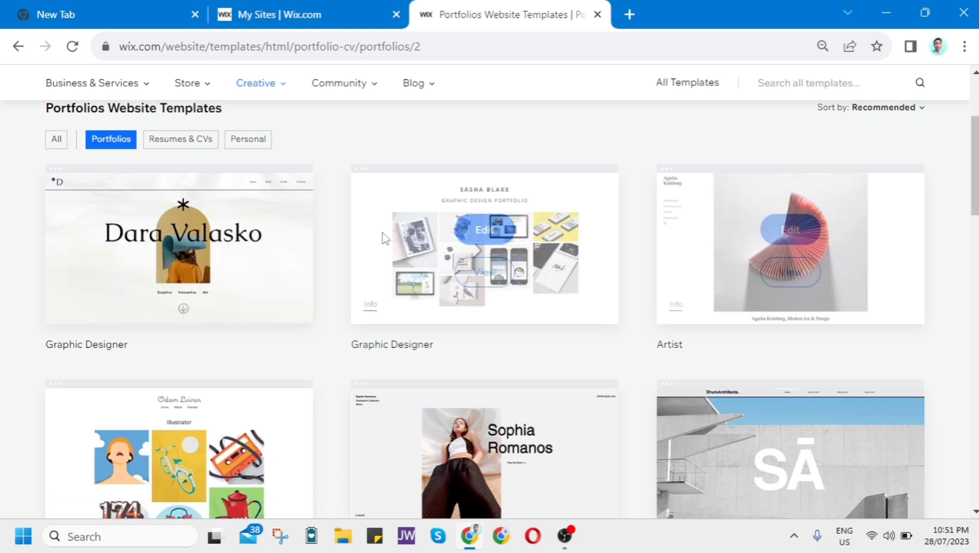
{"action": "left_click", "coordinate": [486, 229]}
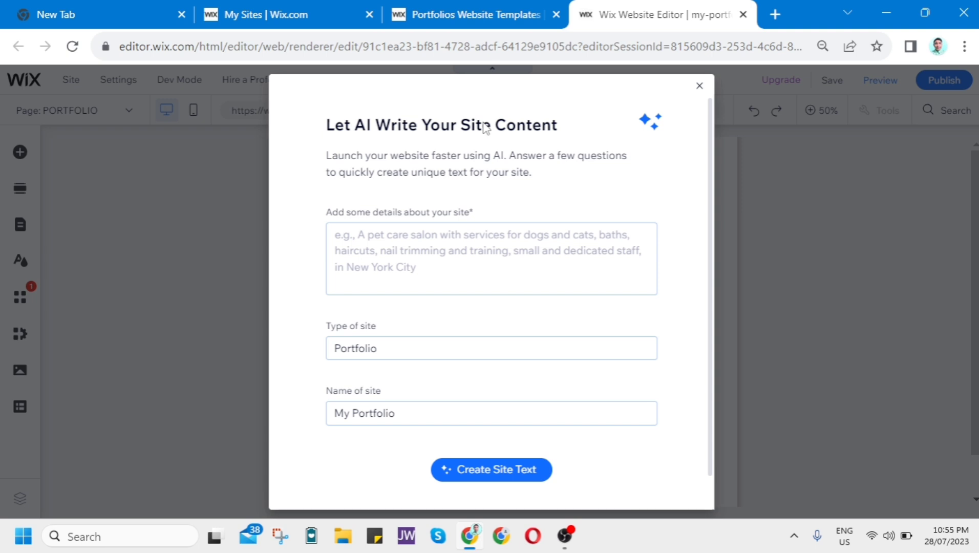
Dismiss the 'Let AI Write Your Site Content' dialog and select the Portfolio gallery section.
{"action": "left_click", "coordinate": [699, 85]}
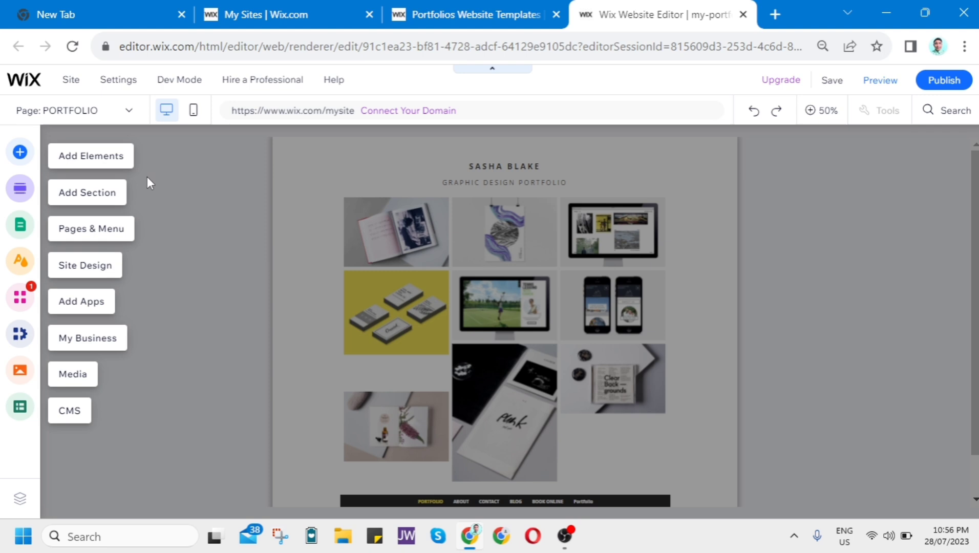
{"action": "mouse_move", "coordinate": [194, 166]}
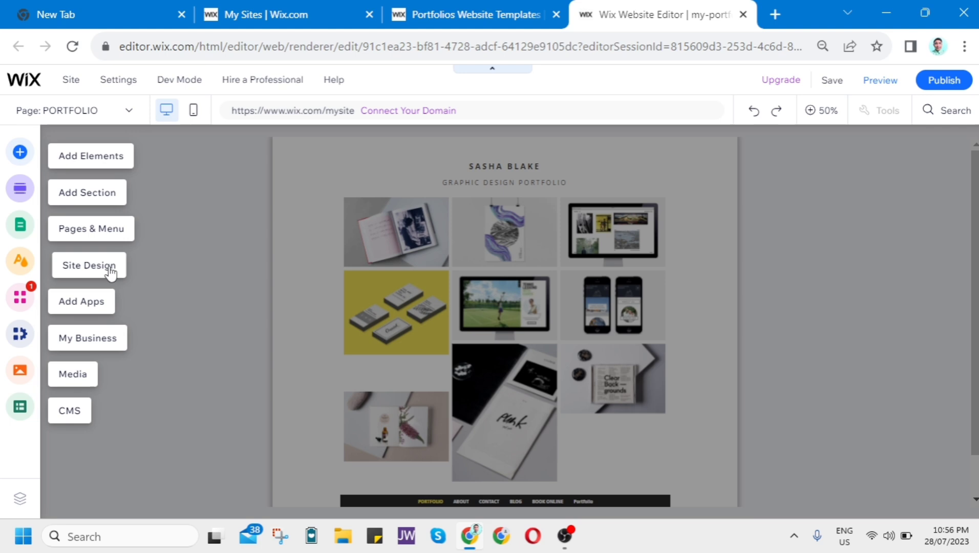
{"action": "mouse_move", "coordinate": [91, 338]}
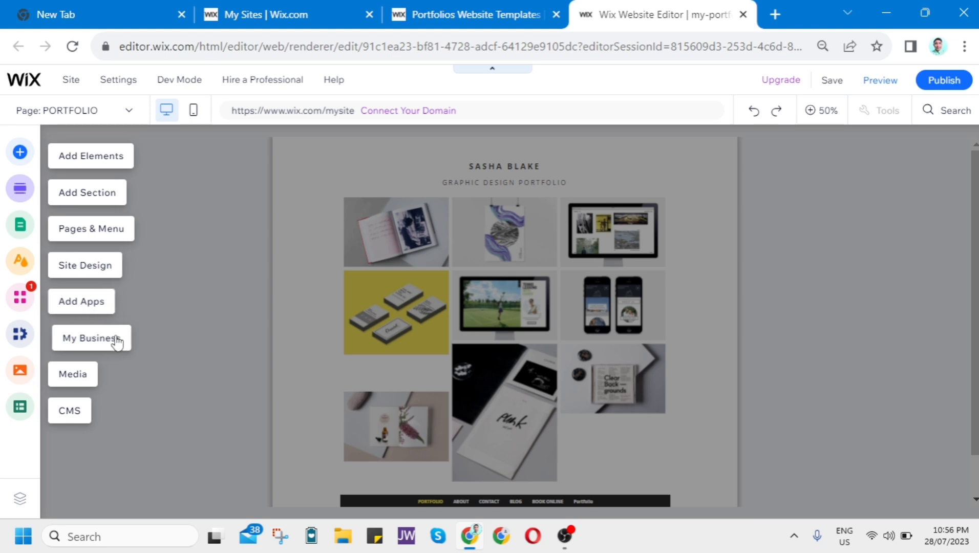
{"action": "mouse_move", "coordinate": [940, 238]}
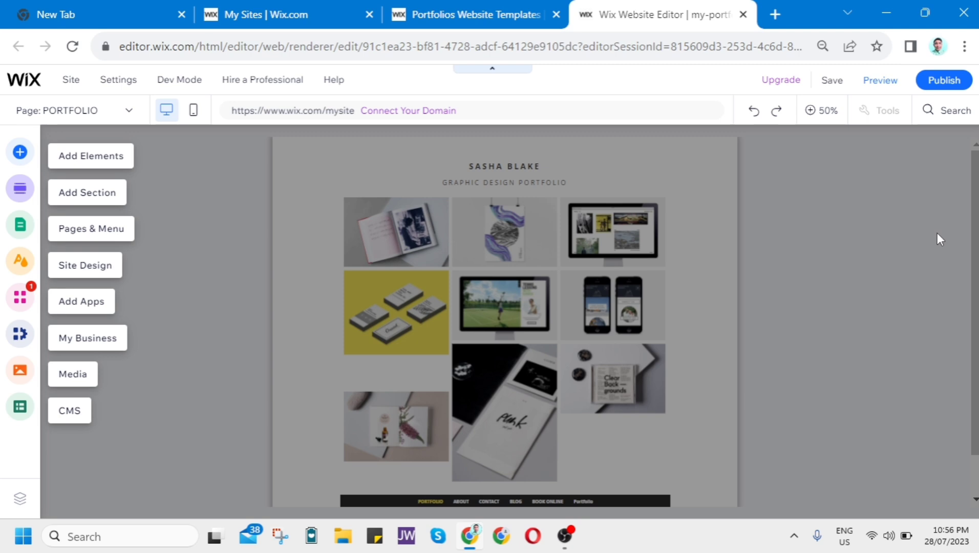
{"action": "scroll", "scroll_direction": "down", "scroll_amount": 3}
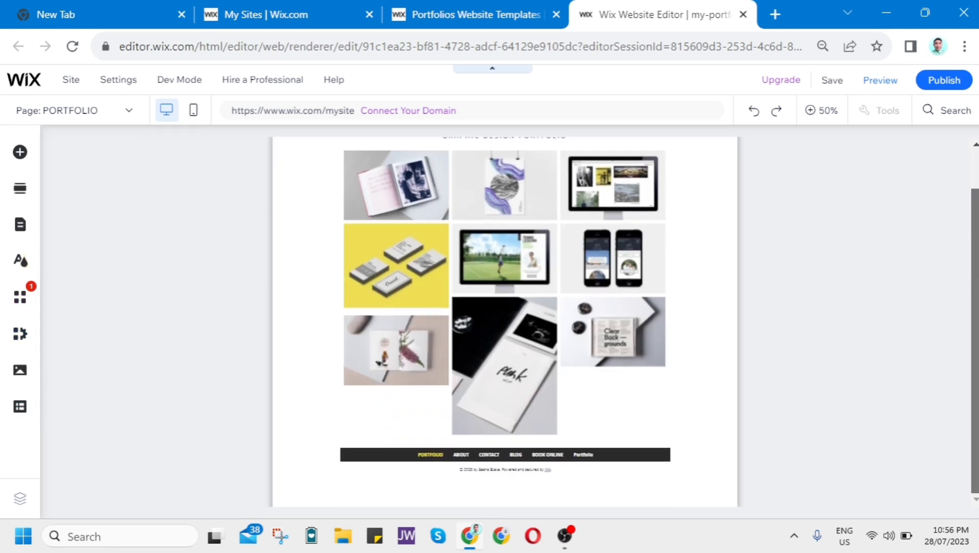
{"action": "scroll", "scroll_direction": "up", "scroll_amount": 3}
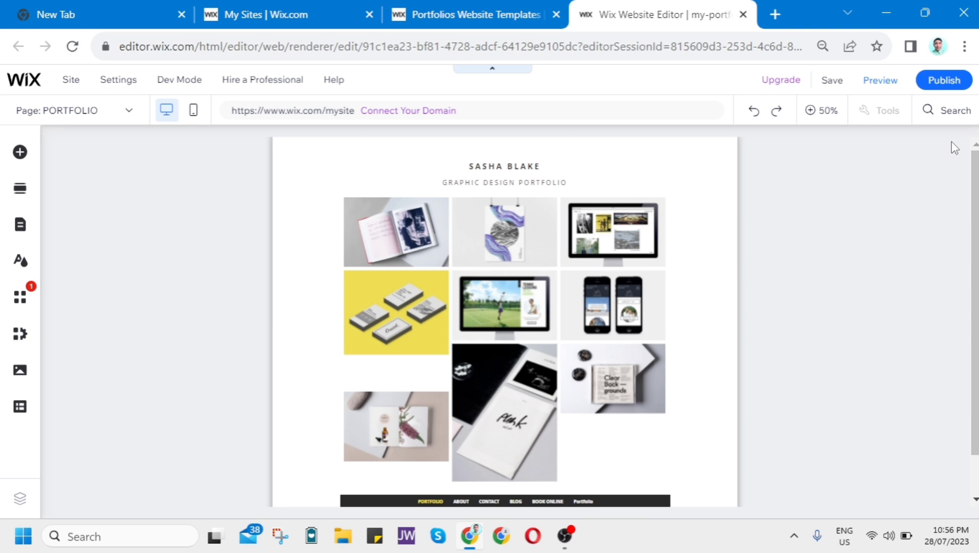
{"action": "mouse_move", "coordinate": [965, 132]}
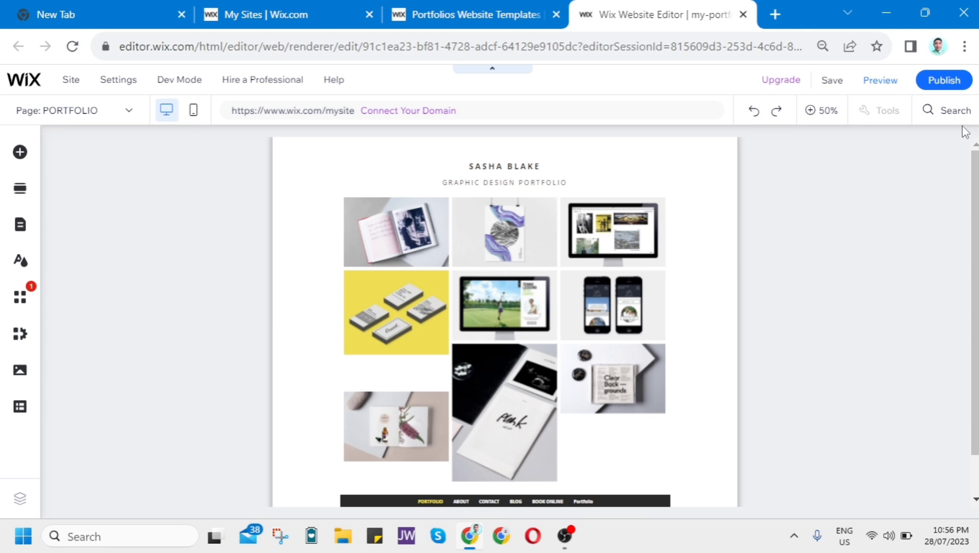
{"action": "left_click", "coordinate": [438, 227]}
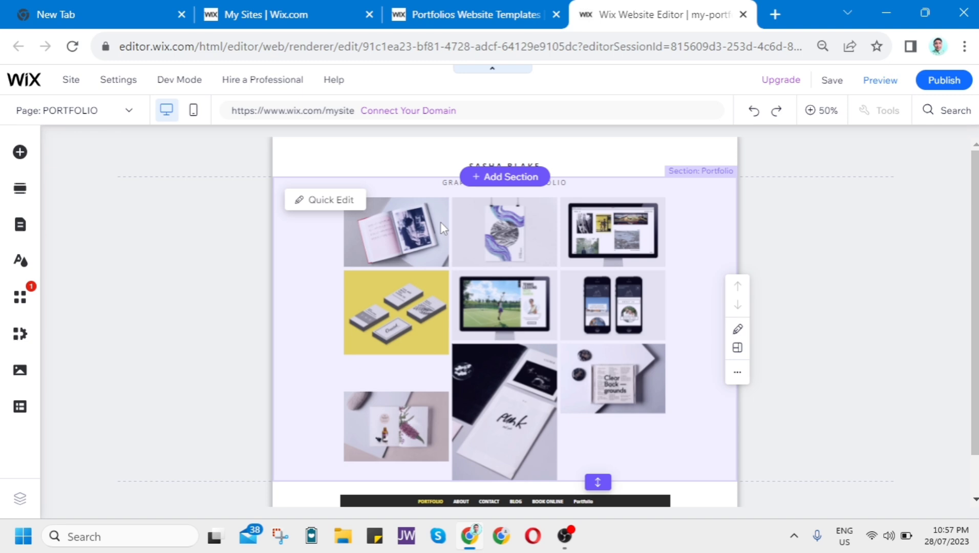
{"action": "mouse_move", "coordinate": [328, 200]}
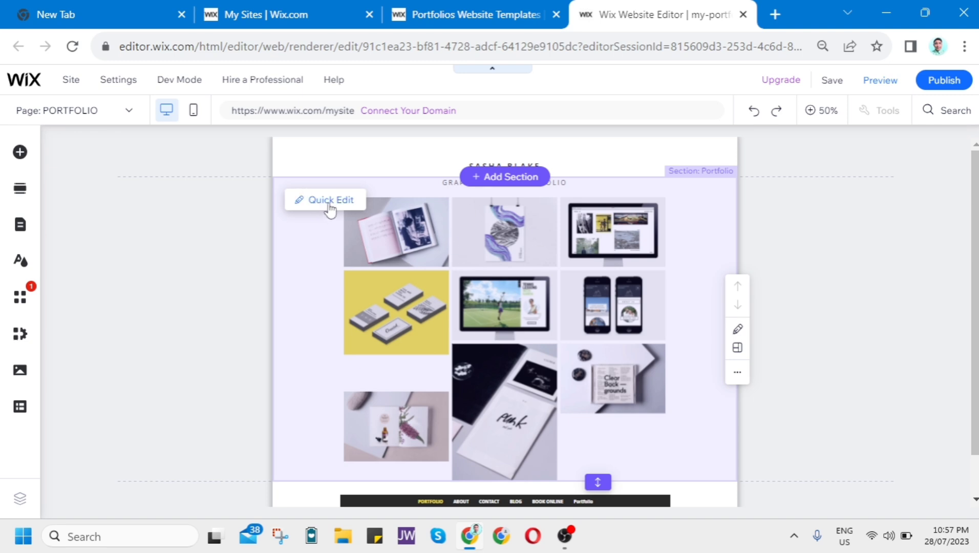
Quick-edit the Portfolio section and change its Section Background to a plain colour.
{"action": "left_click", "coordinate": [324, 199]}
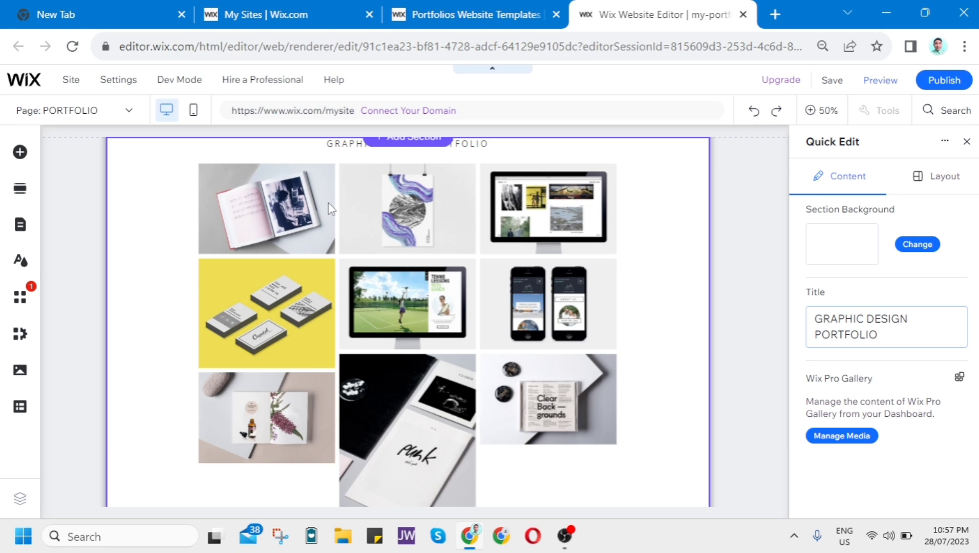
{"action": "mouse_move", "coordinate": [841, 253]}
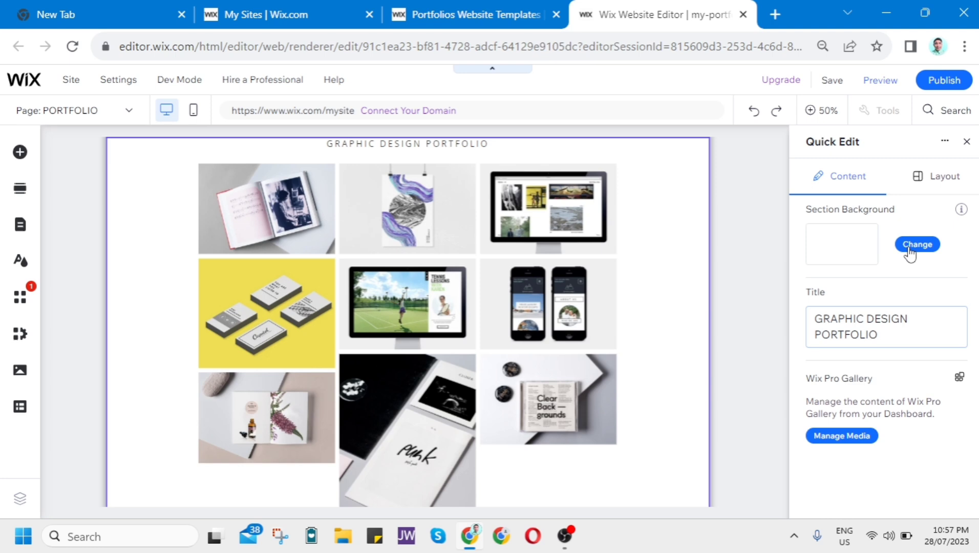
{"action": "left_click", "coordinate": [916, 244]}
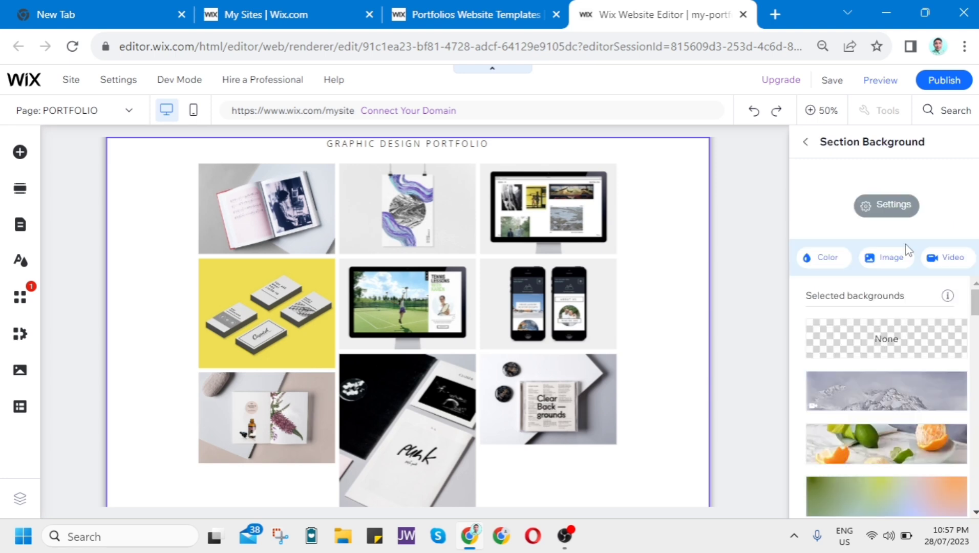
{"action": "mouse_move", "coordinate": [948, 257]}
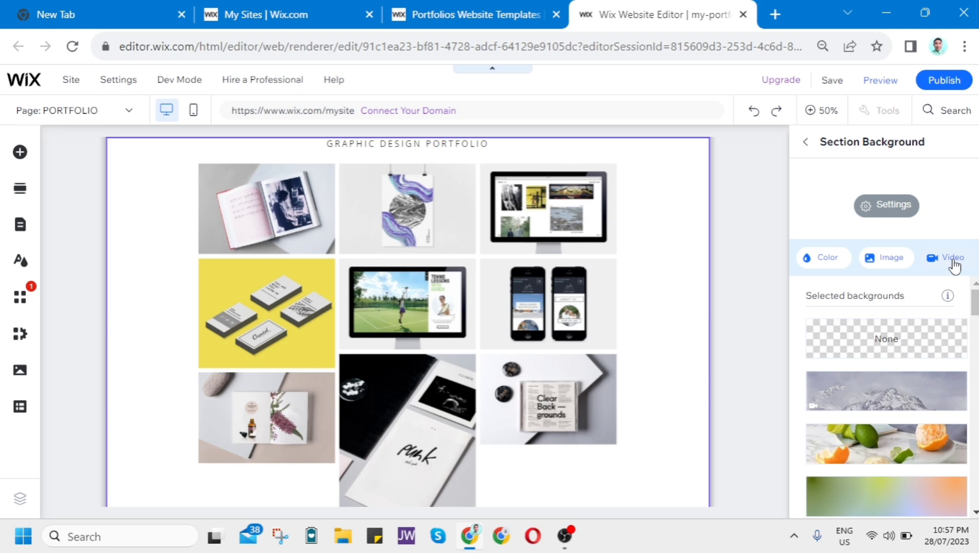
{"action": "mouse_move", "coordinate": [827, 257]}
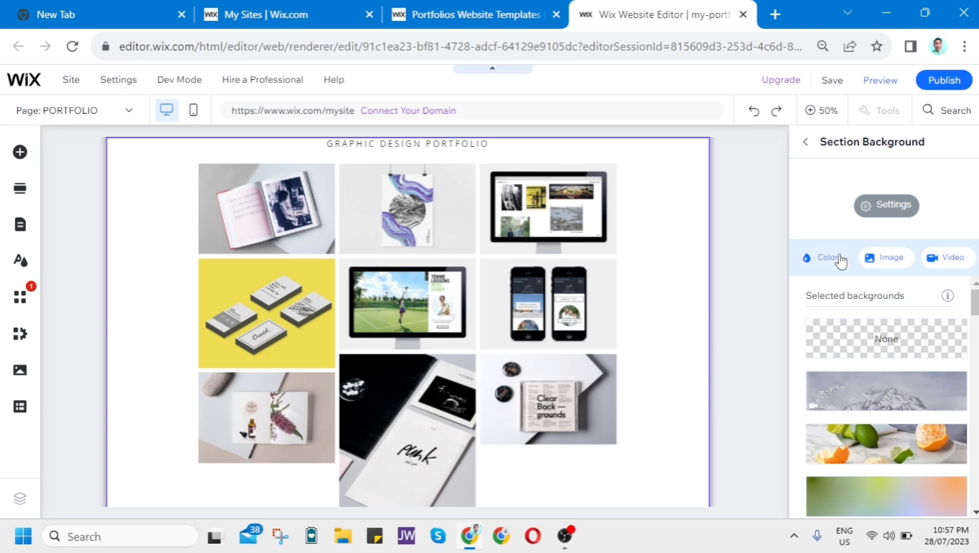
{"action": "left_click", "coordinate": [827, 257]}
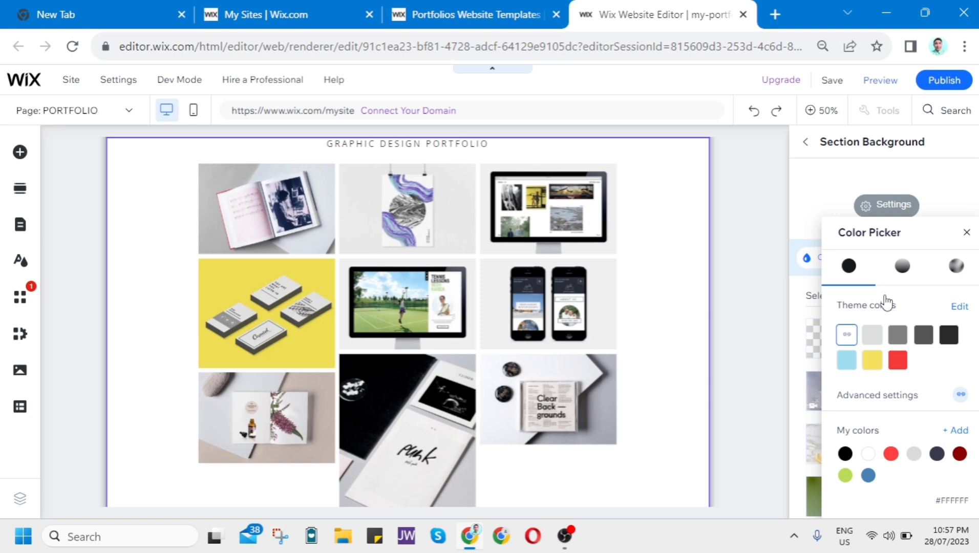
Try a yellow theme colour, then browse images for the section background instead.
{"action": "left_click", "coordinate": [897, 361]}
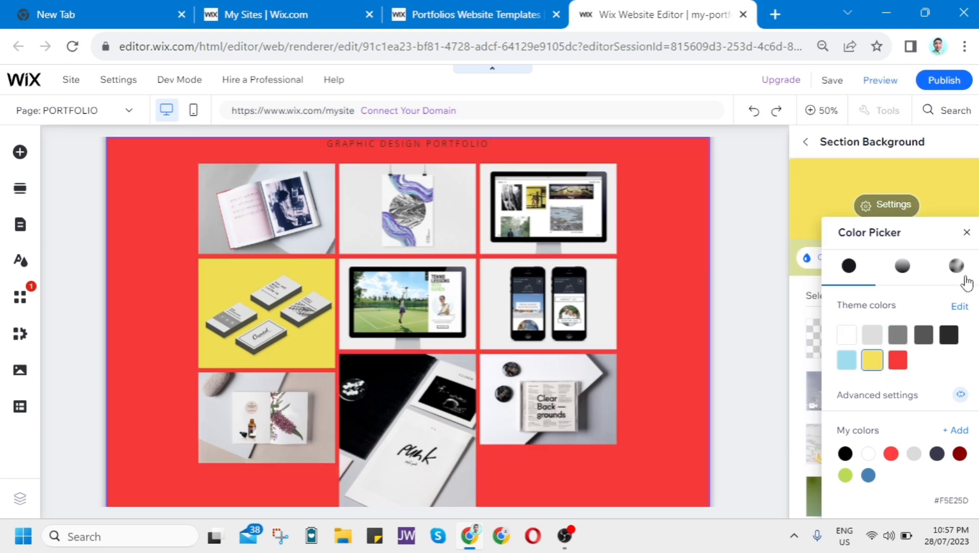
{"action": "left_click", "coordinate": [871, 360]}
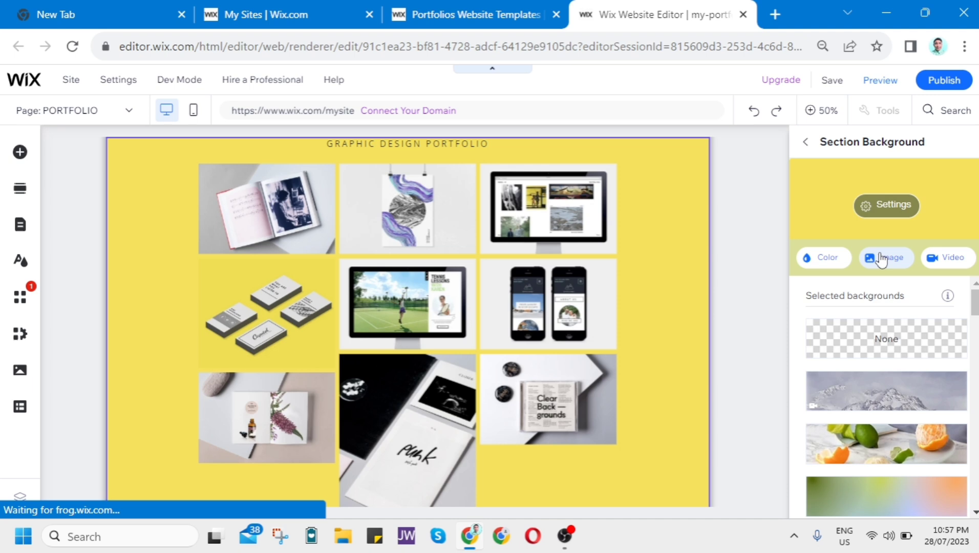
{"action": "left_click", "coordinate": [884, 257]}
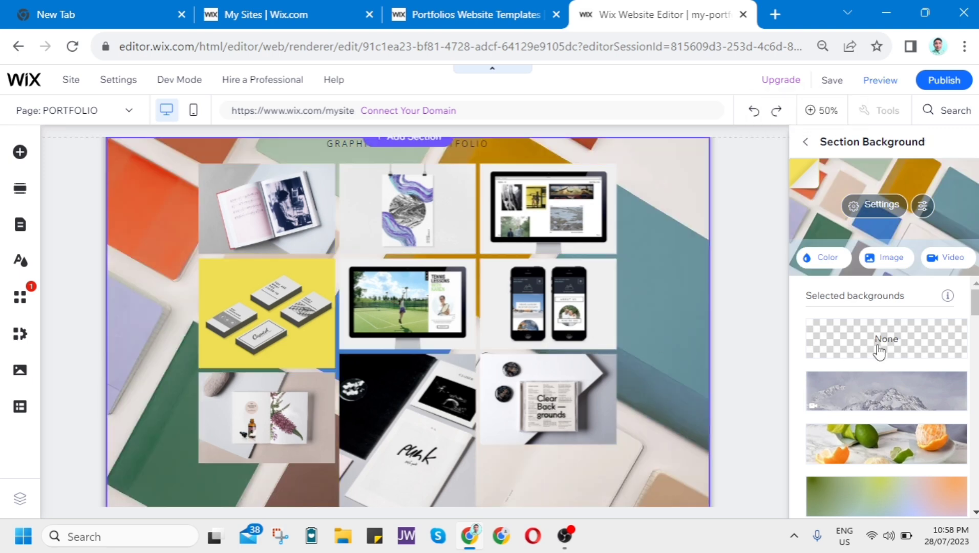
{"action": "mouse_move", "coordinate": [885, 257]}
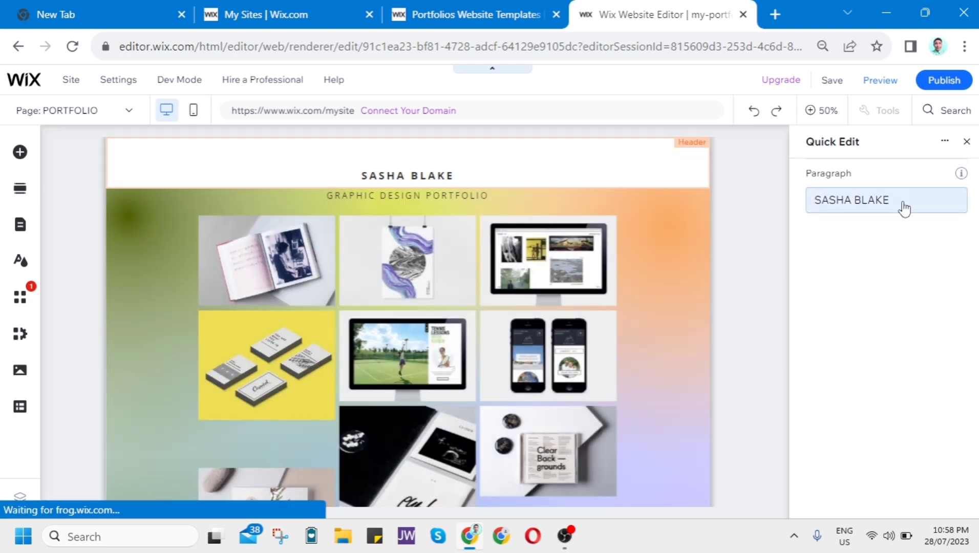
Replace the SASHA BLAKE header text with 'Fast Fixx'.
{"action": "triple_click", "coordinate": [880, 200]}
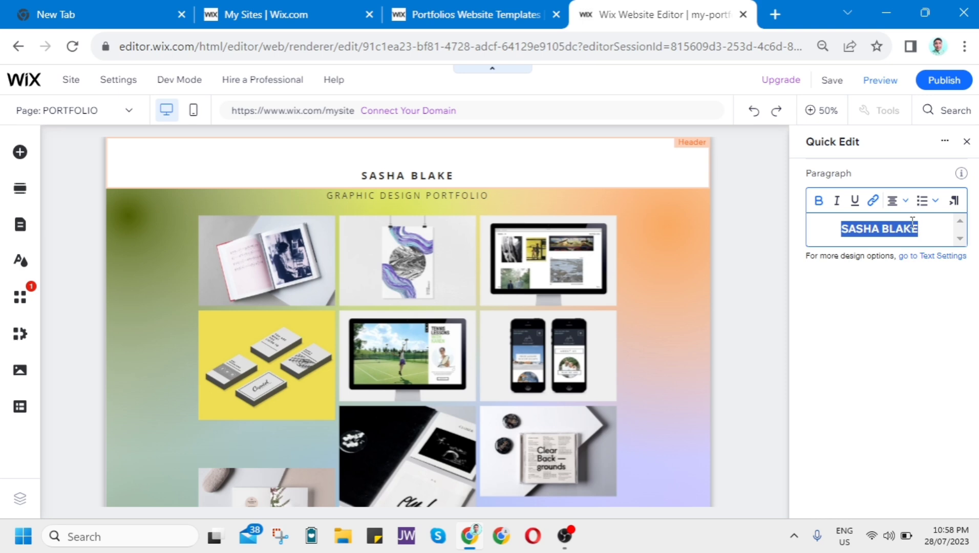
{"action": "type", "text": "Fast"}
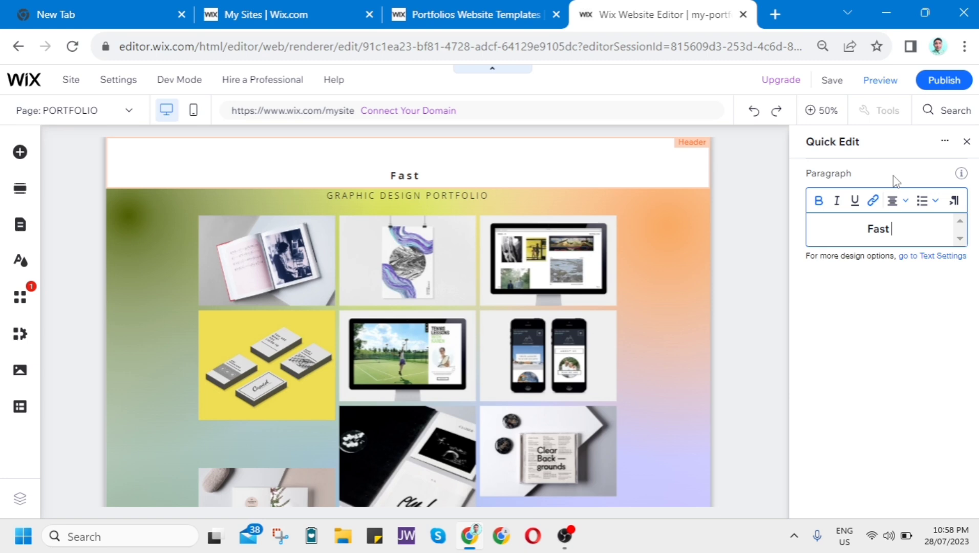
{"action": "type", "text": "Fixx"}
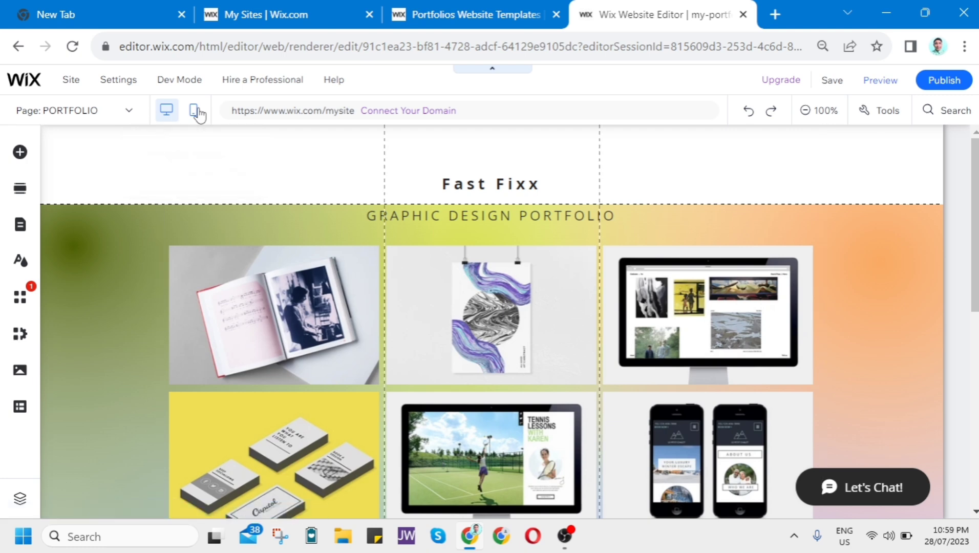
Switch to the mobile layout editor and select the Fast Fixx header there.
{"action": "left_click", "coordinate": [193, 109]}
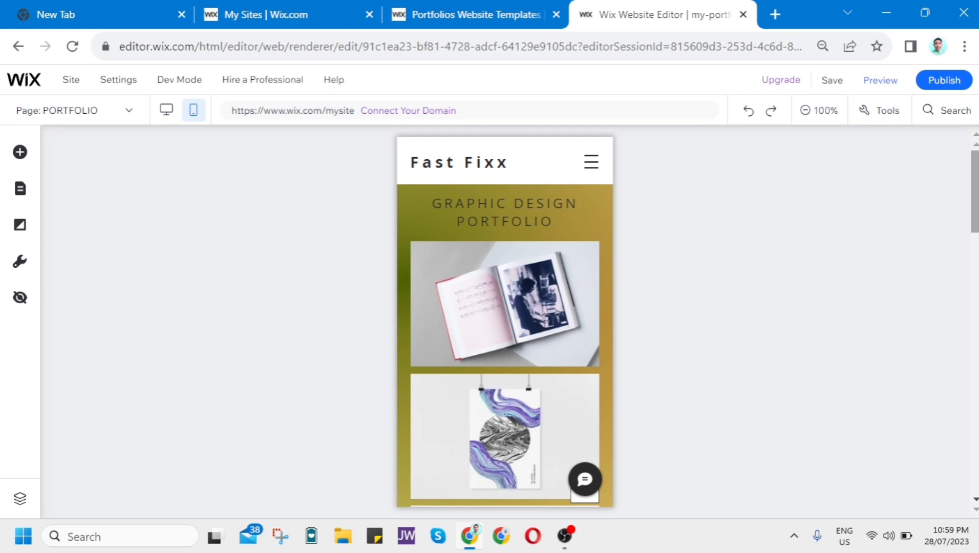
{"action": "scroll", "scroll_direction": "down", "scroll_amount": 3}
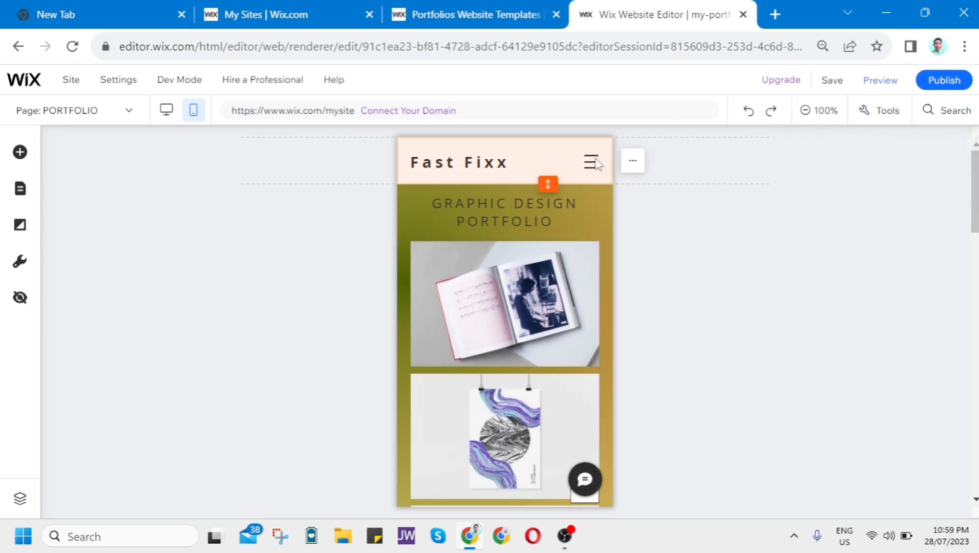
{"action": "left_click", "coordinate": [505, 161]}
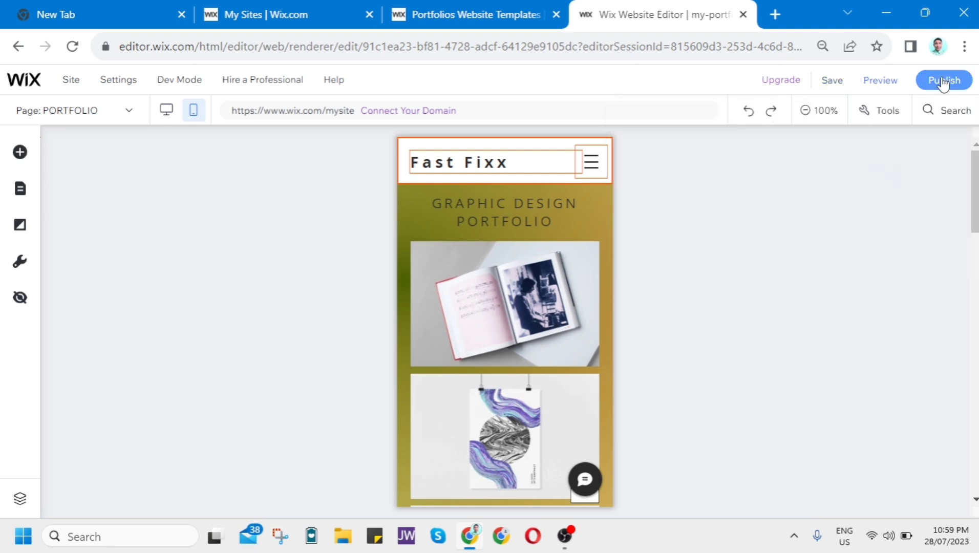
{"action": "mouse_move", "coordinate": [878, 80]}
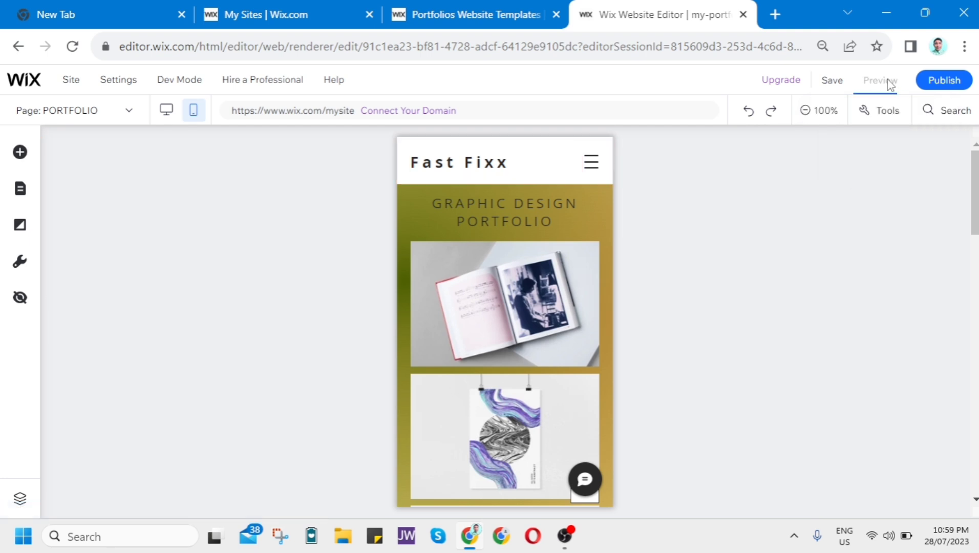
{"action": "mouse_move", "coordinate": [192, 109]}
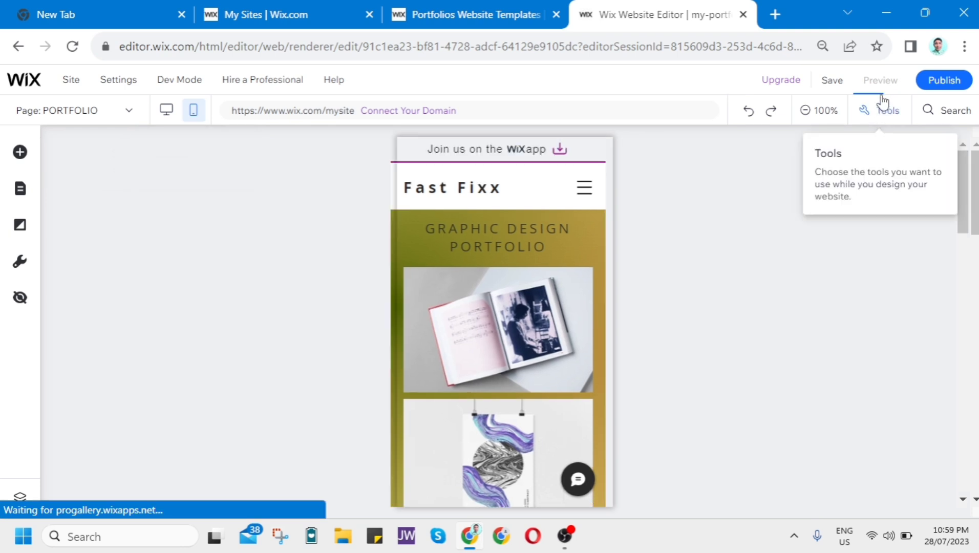
Preview the Fast Fixx site in mobile layout, then switch the preview to desktop.
{"action": "left_click", "coordinate": [880, 80]}
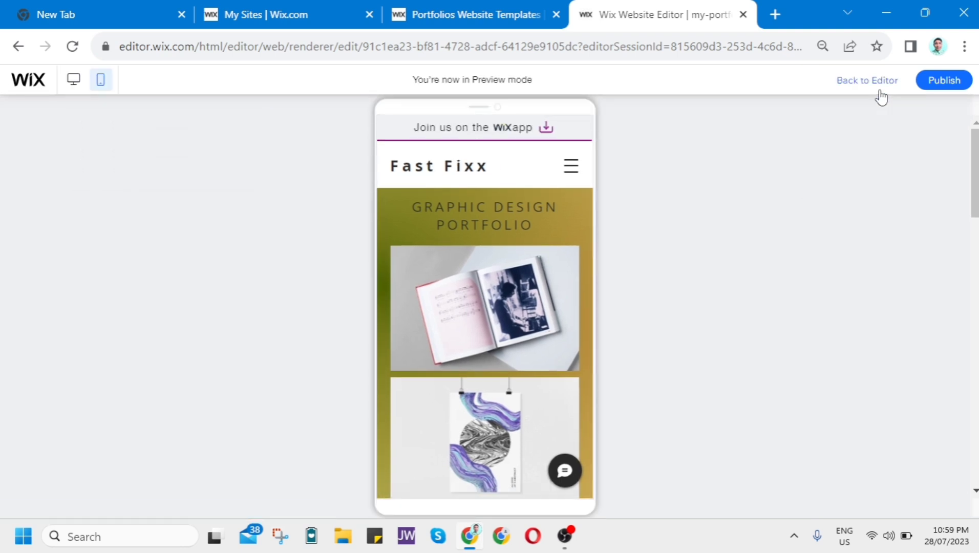
{"action": "left_click", "coordinate": [73, 79]}
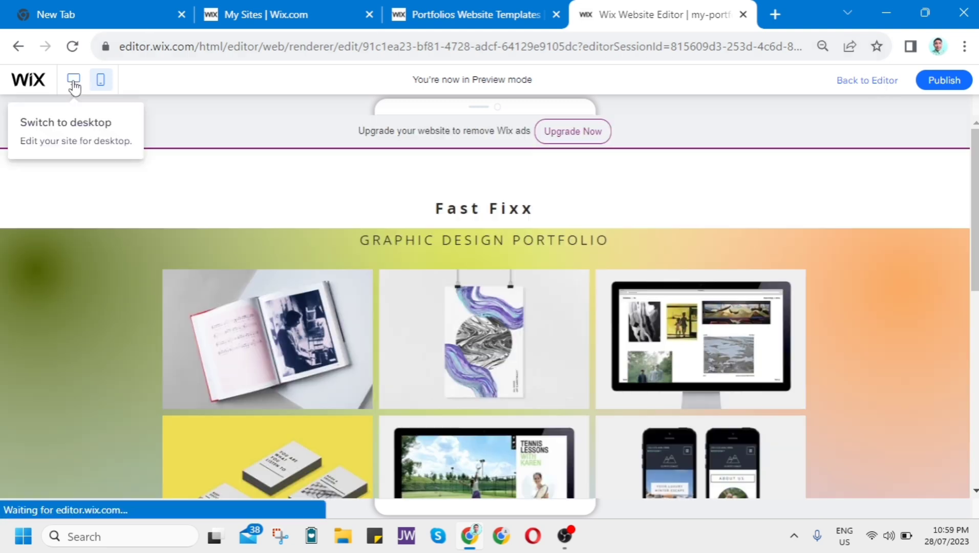